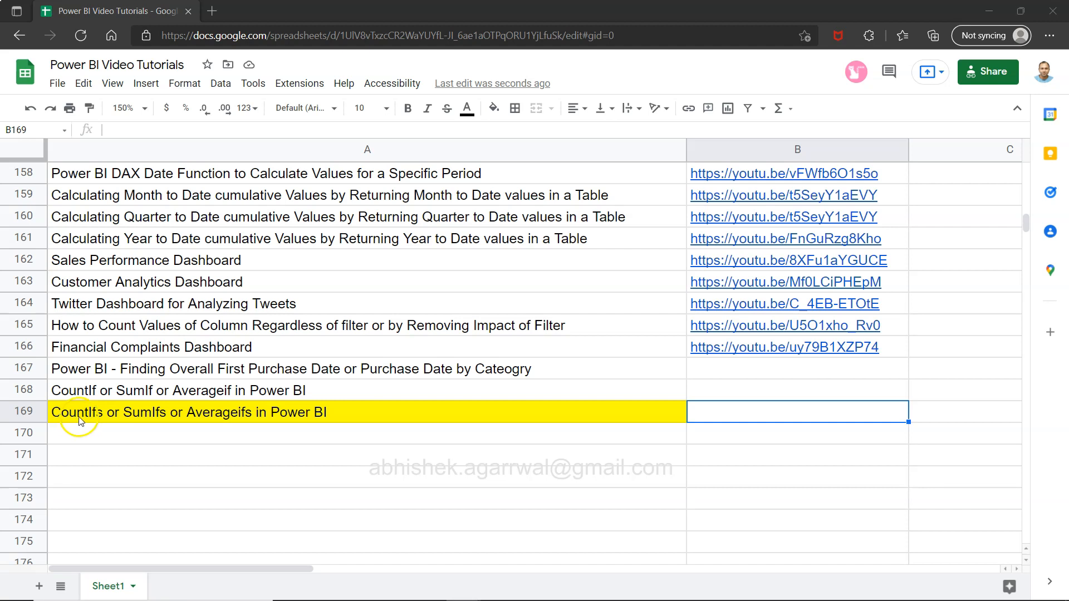
{"action": "mouse_move", "coordinate": [118, 422]}
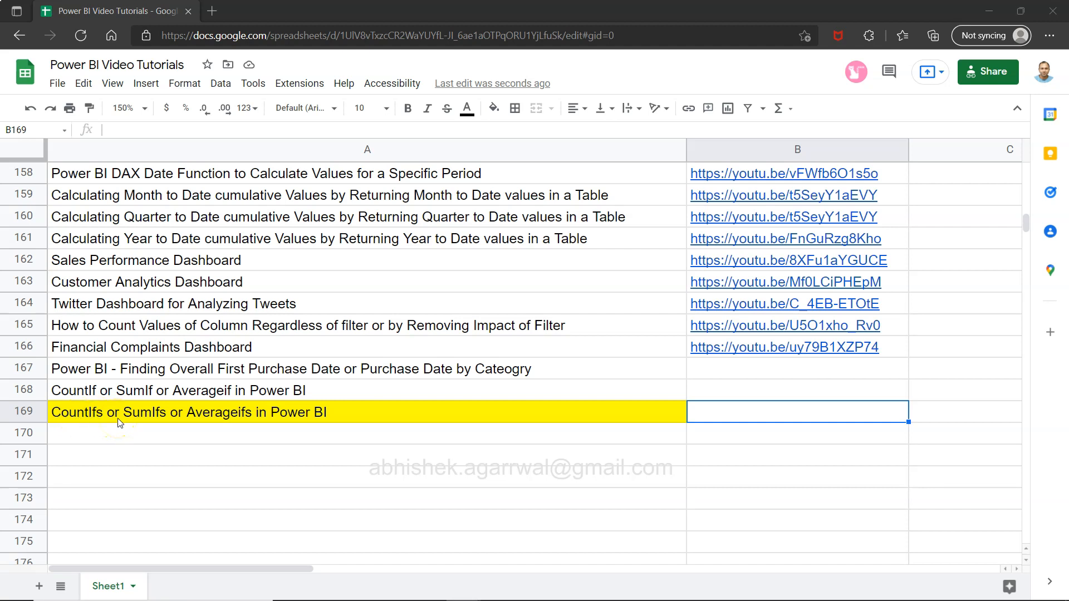
{"action": "mouse_move", "coordinate": [140, 397]}
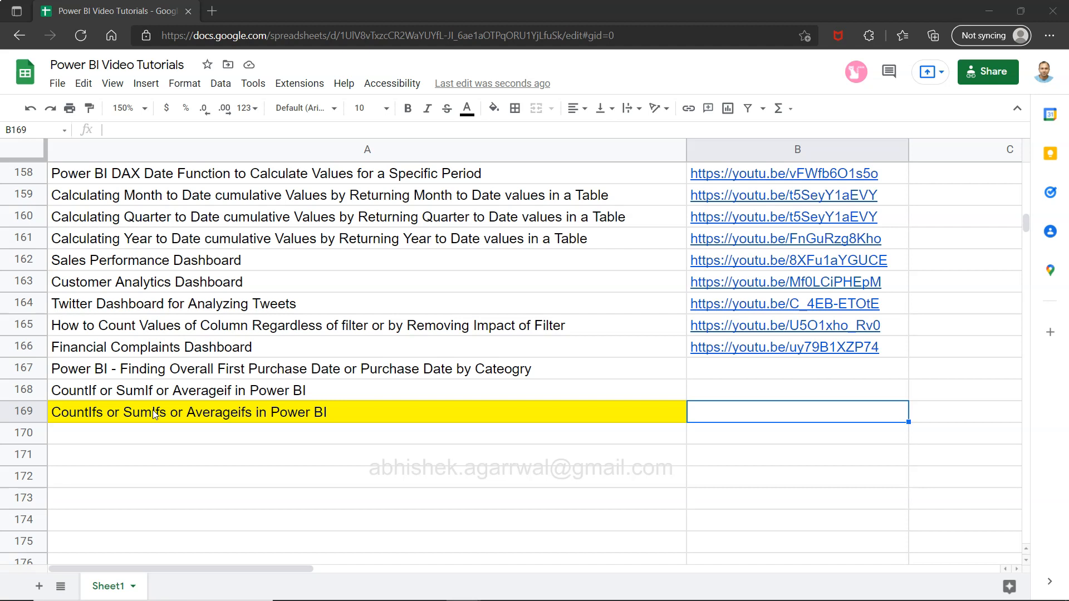
{"action": "mouse_move", "coordinate": [509, 230]}
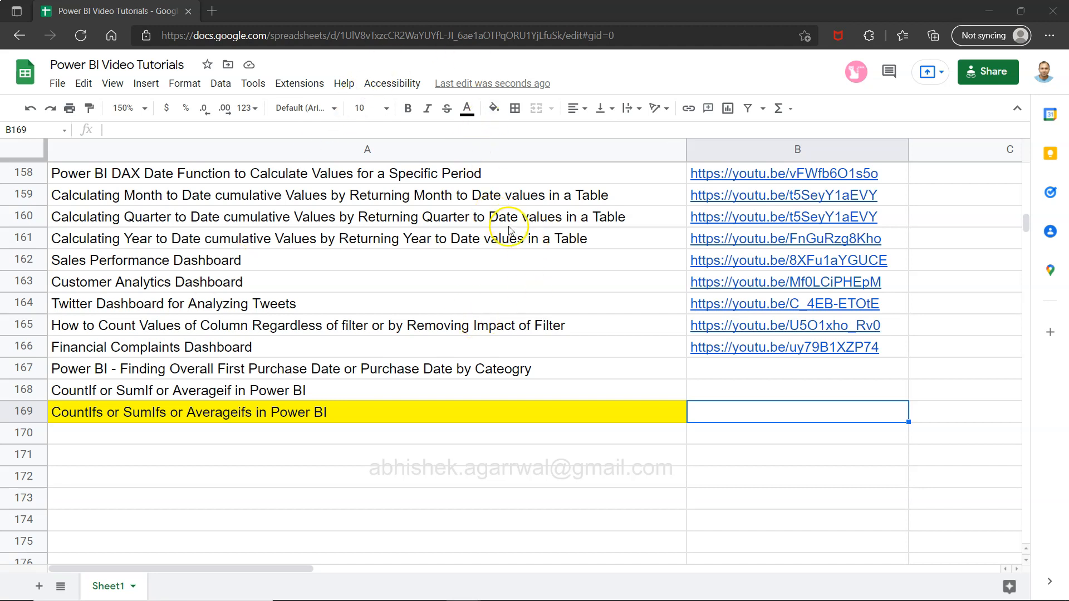
Select the spreadsheet's link and scroll through the page.
{"action": "left_click", "coordinate": [537, 36]}
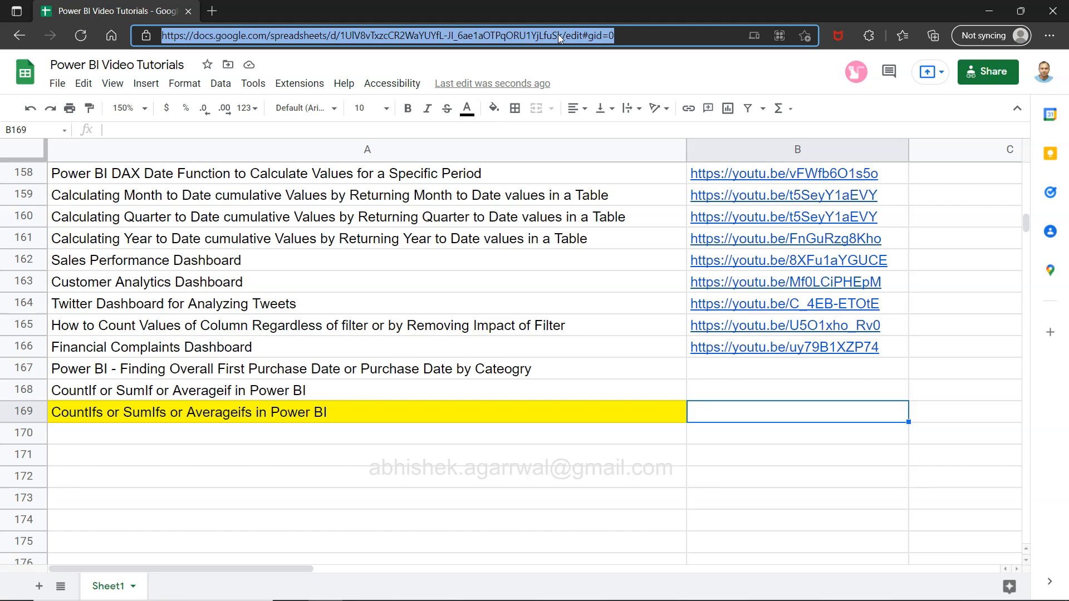
{"action": "mouse_move", "coordinate": [553, 44]}
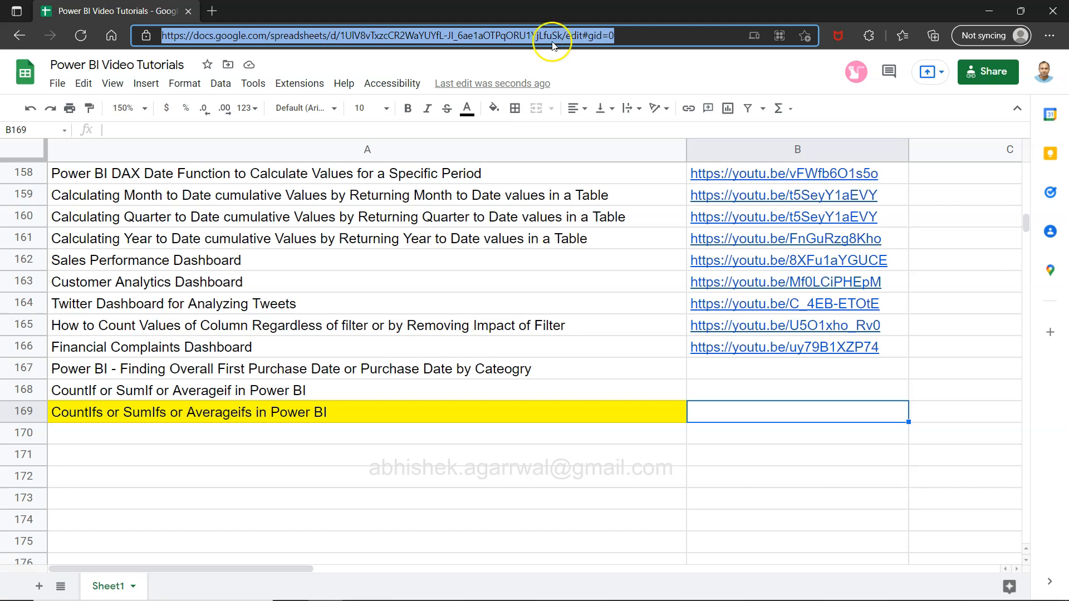
{"action": "mouse_move", "coordinate": [167, 353]}
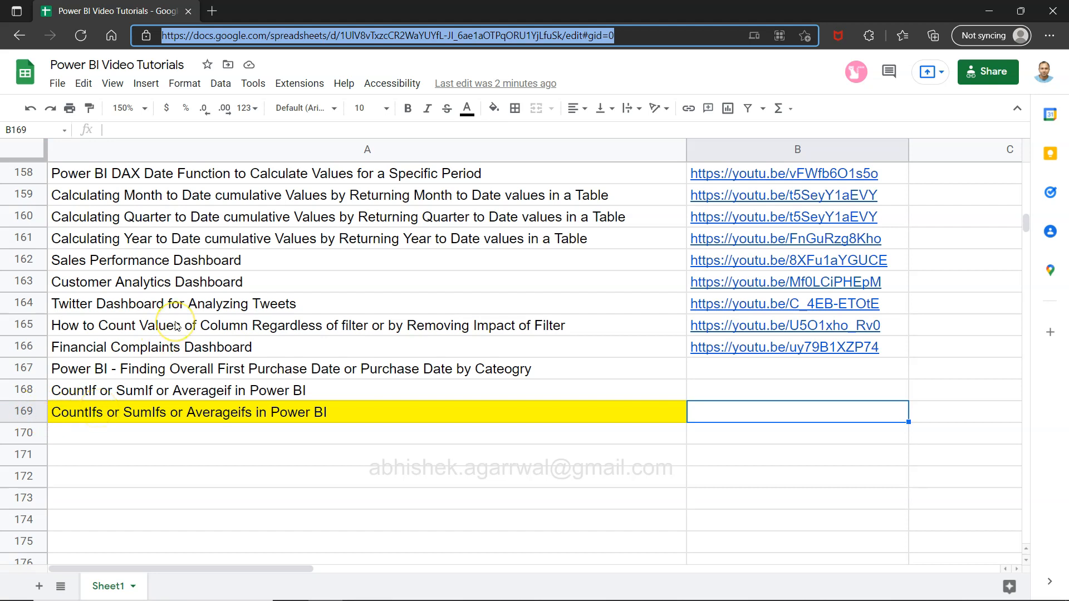
{"action": "scroll", "scroll_direction": "up", "scroll_amount": 3}
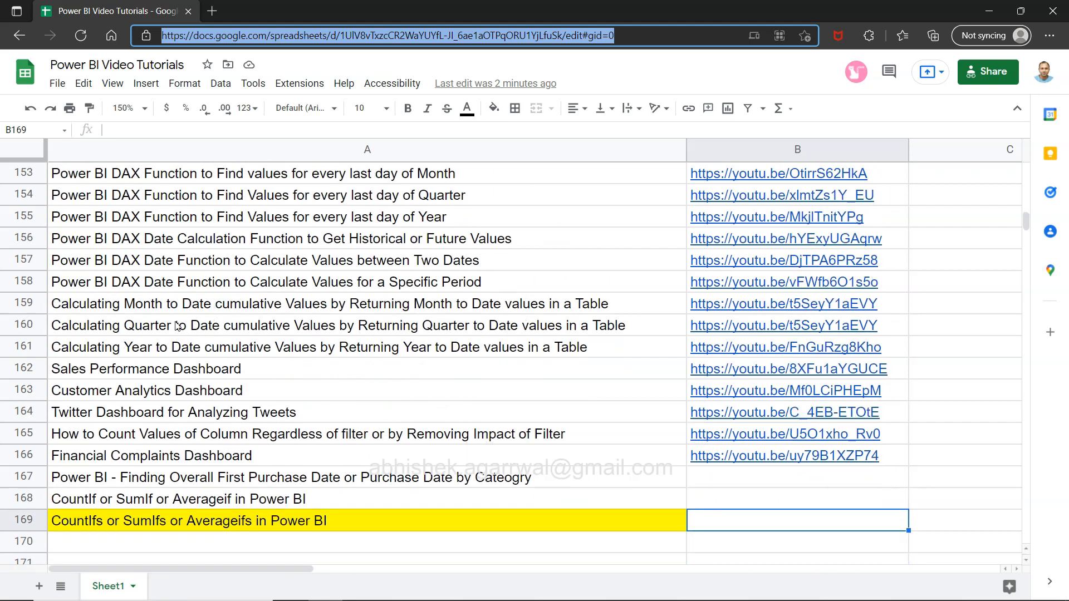
{"action": "scroll", "scroll_direction": "down", "scroll_amount": 3}
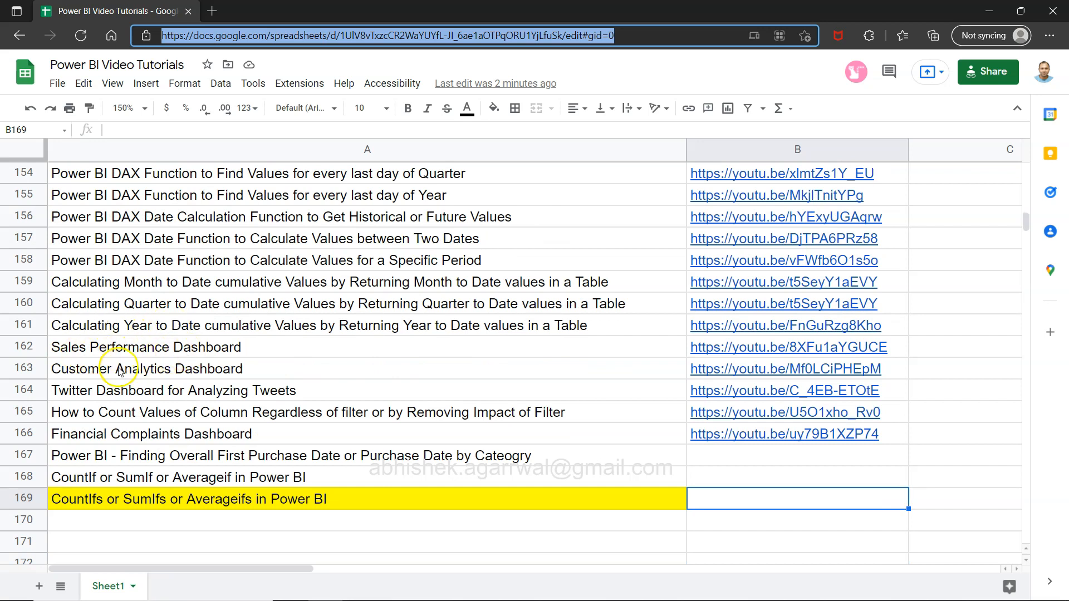
{"action": "mouse_move", "coordinate": [130, 447]}
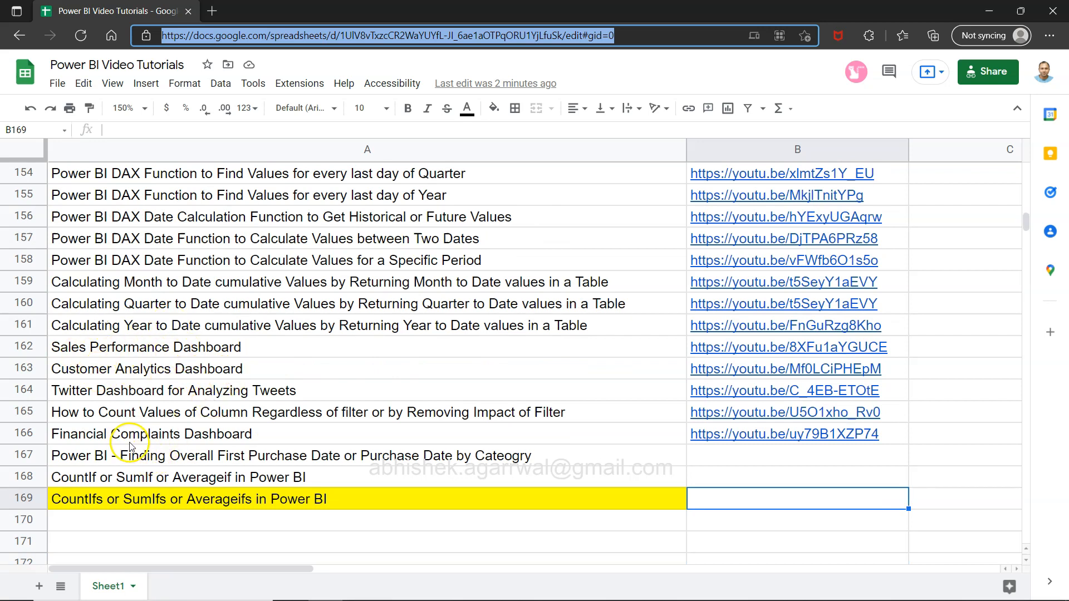
{"action": "mouse_move", "coordinate": [222, 439]}
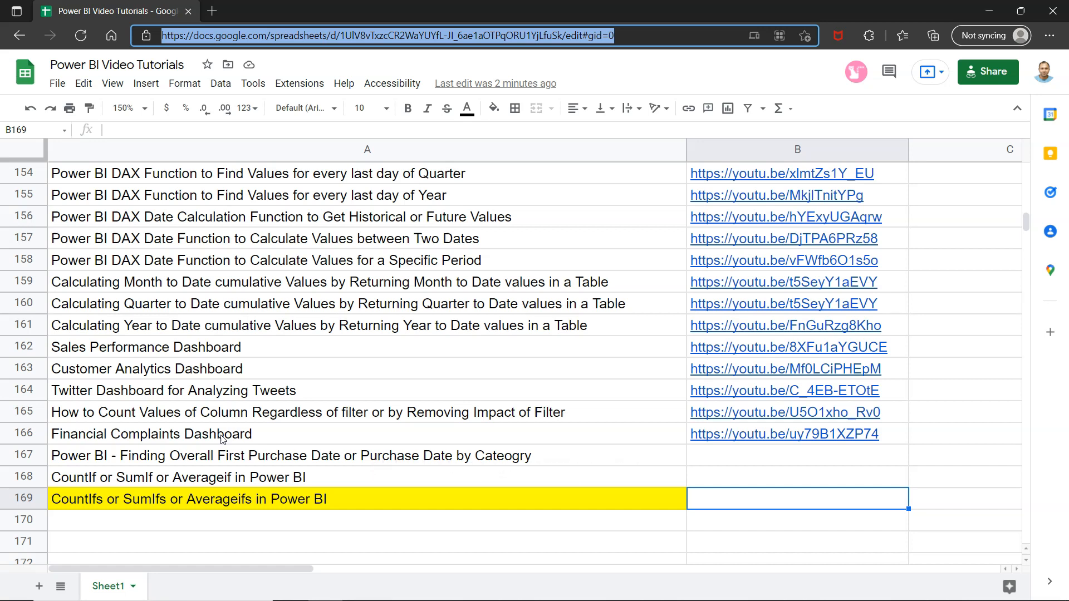
{"action": "scroll", "scroll_direction": "down", "scroll_amount": 3}
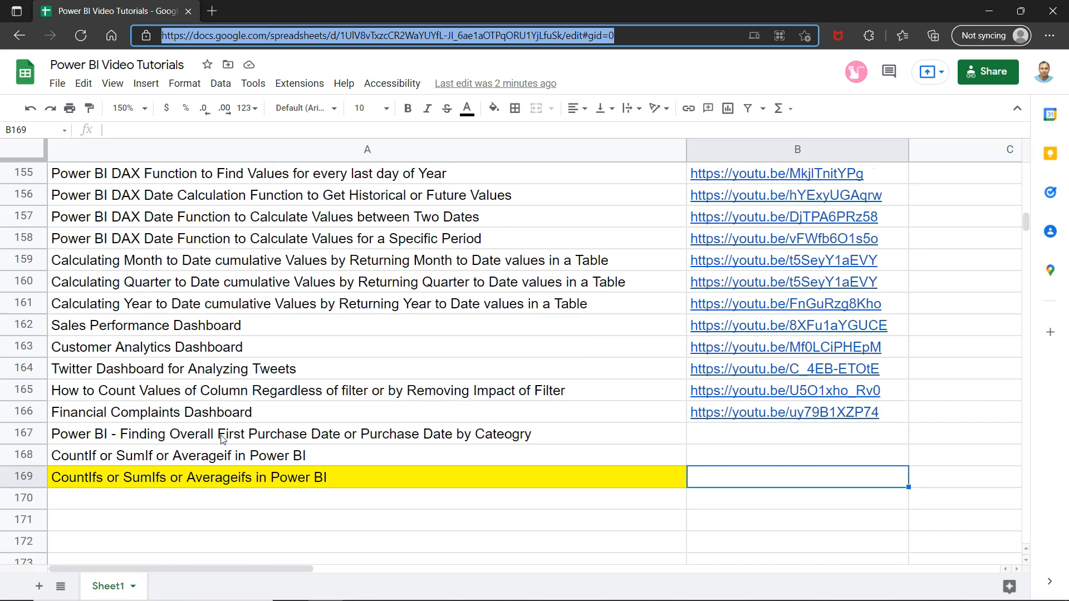
{"action": "scroll", "scroll_direction": "down", "scroll_amount": 3}
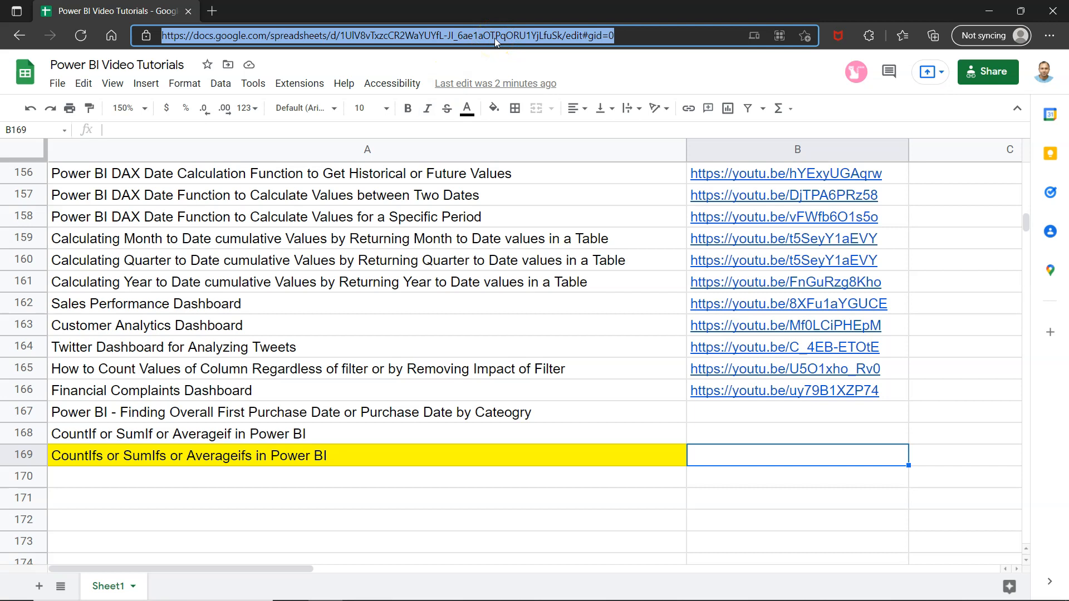
Switch to Power BI Desktop and scroll the Fields pane past the Cosumer_Orders measure.
{"action": "key", "text": "alt+tab"}
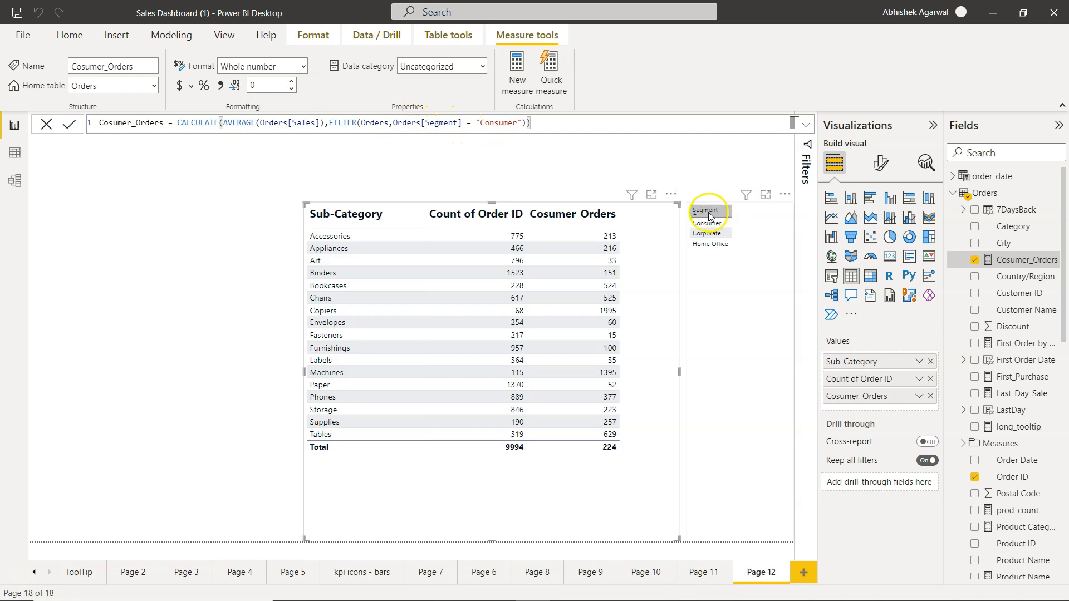
{"action": "mouse_move", "coordinate": [713, 302]}
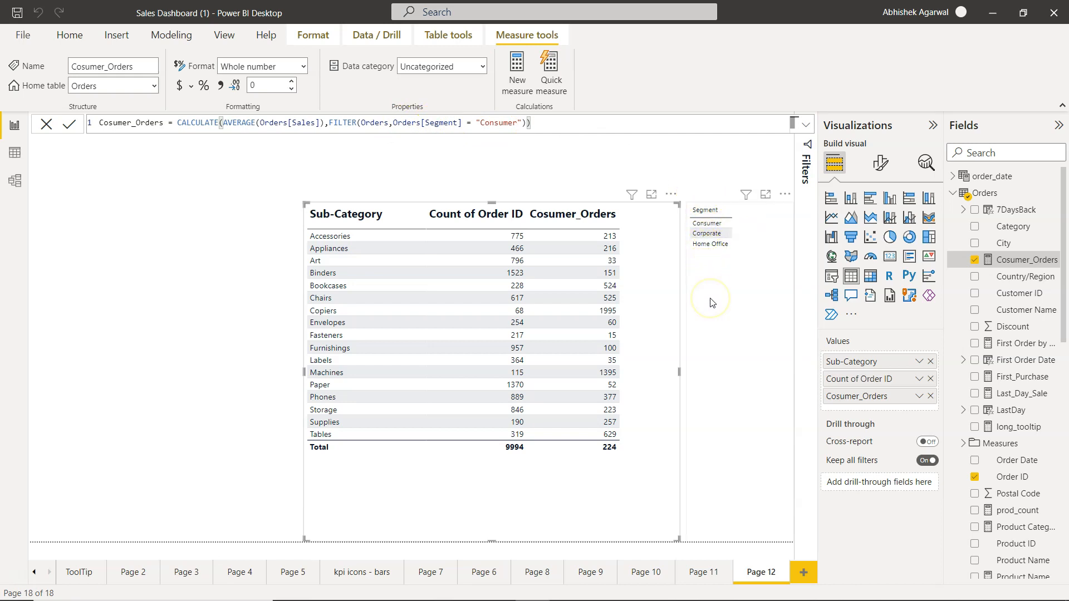
{"action": "mouse_move", "coordinate": [712, 213]}
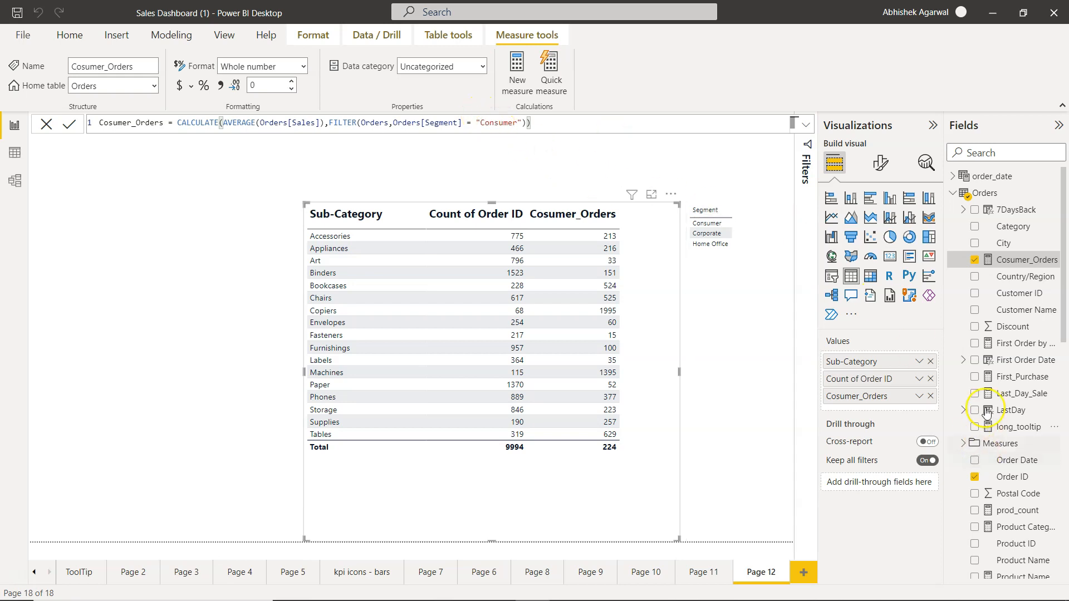
{"action": "mouse_move", "coordinate": [1005, 322]}
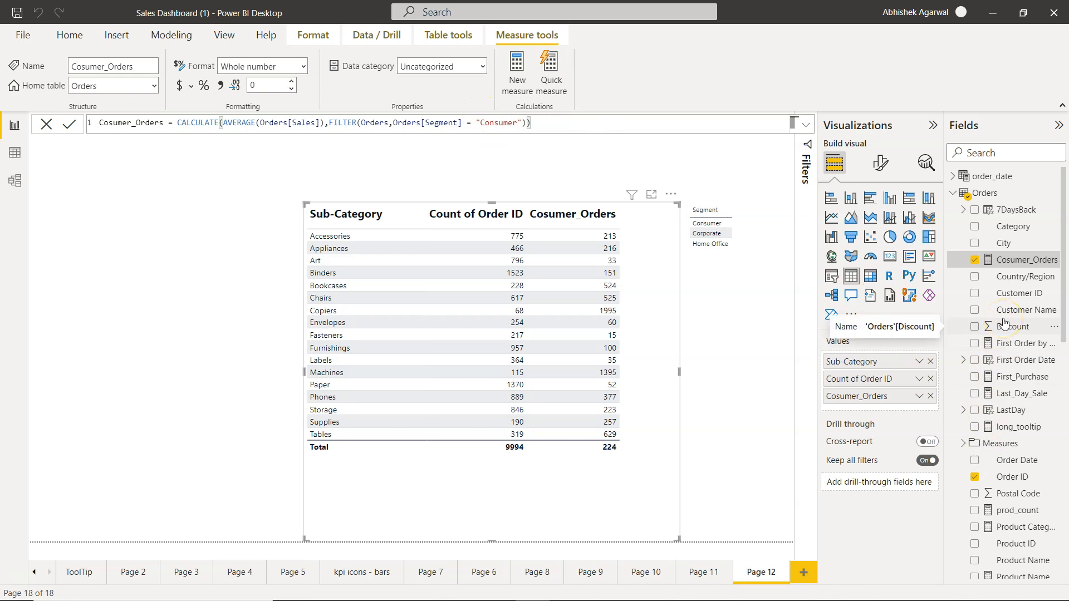
{"action": "mouse_move", "coordinate": [1021, 270]}
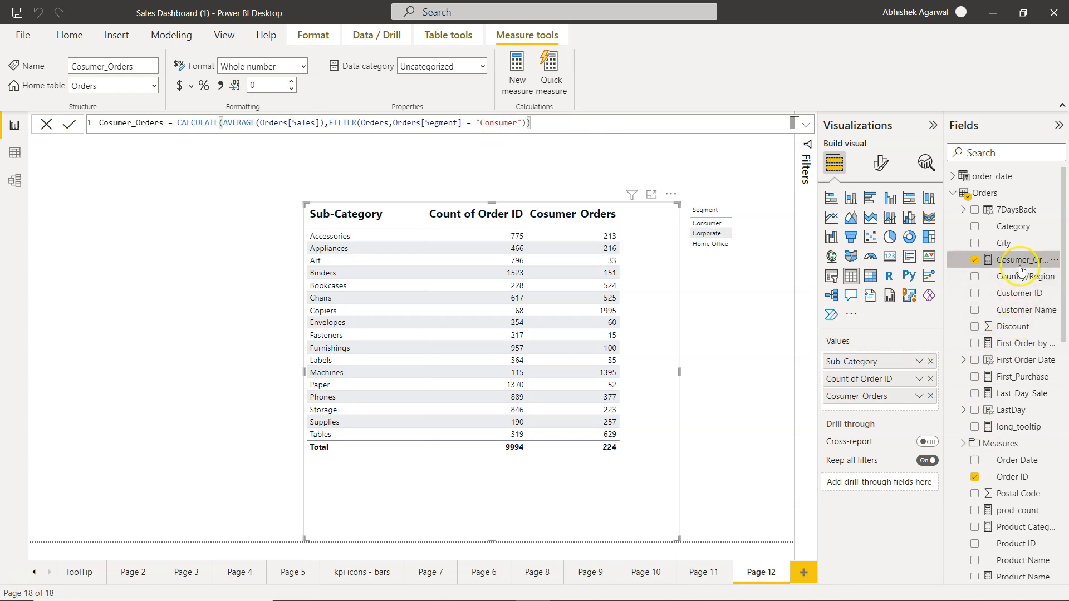
{"action": "scroll", "scroll_direction": "down", "scroll_amount": 3}
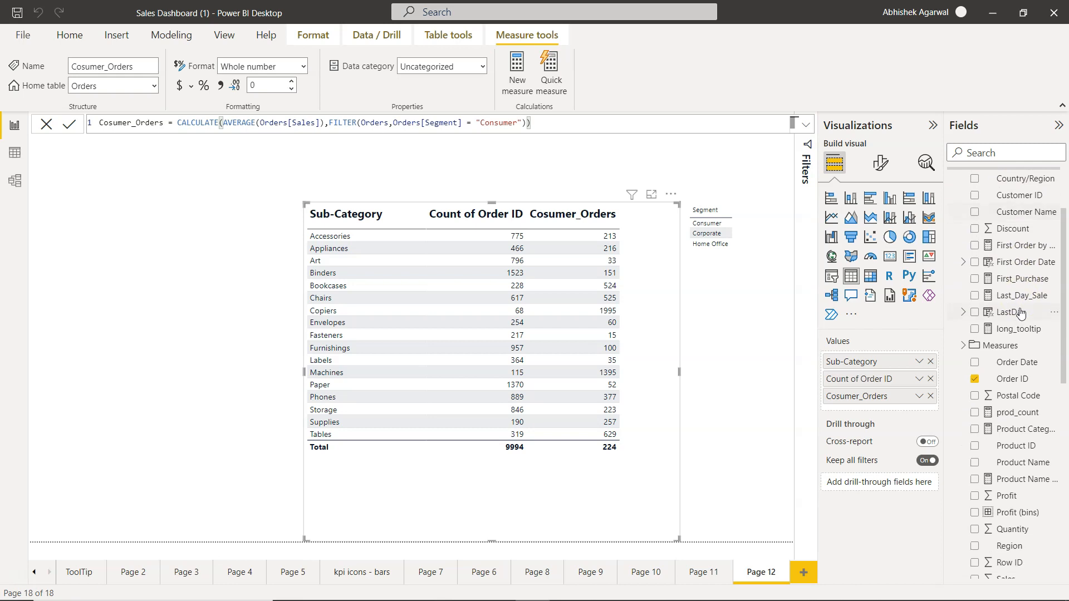
{"action": "scroll", "scroll_direction": "down", "scroll_amount": 3}
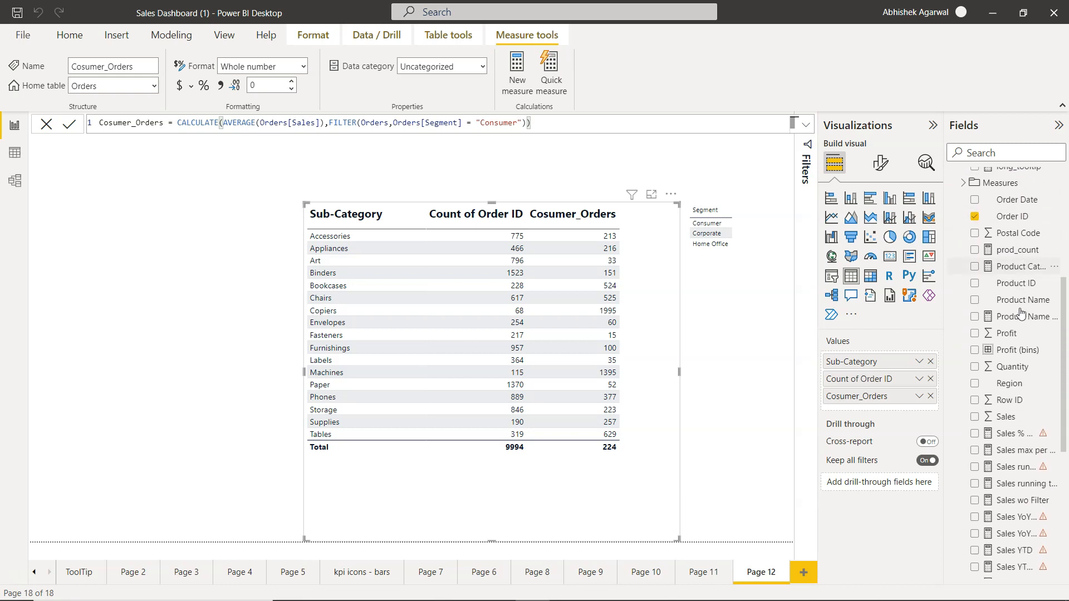
{"action": "scroll", "scroll_direction": "down", "scroll_amount": 3}
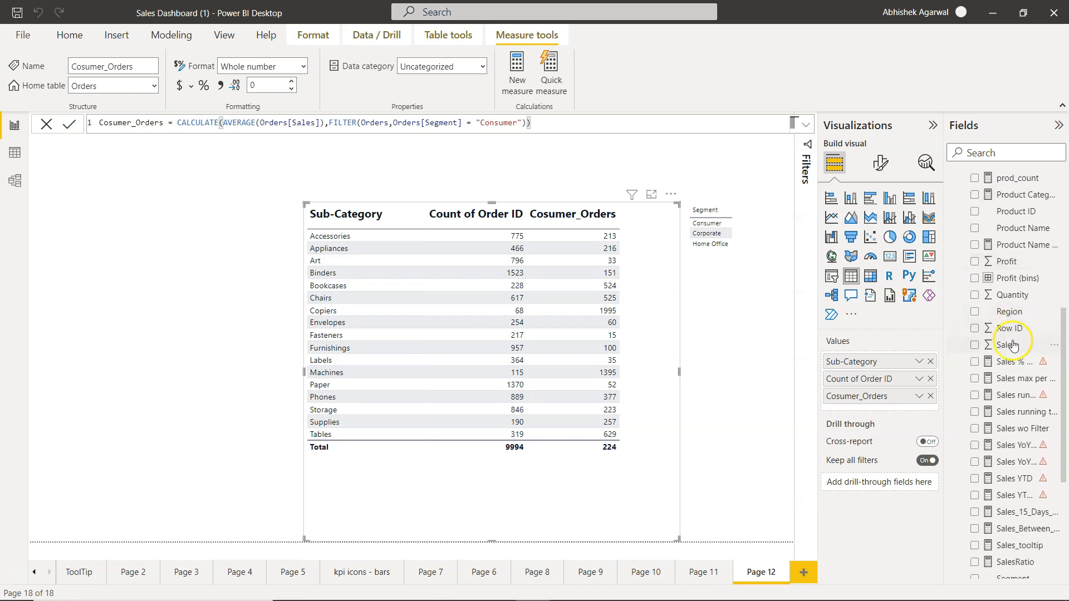
{"action": "mouse_move", "coordinate": [1008, 312]}
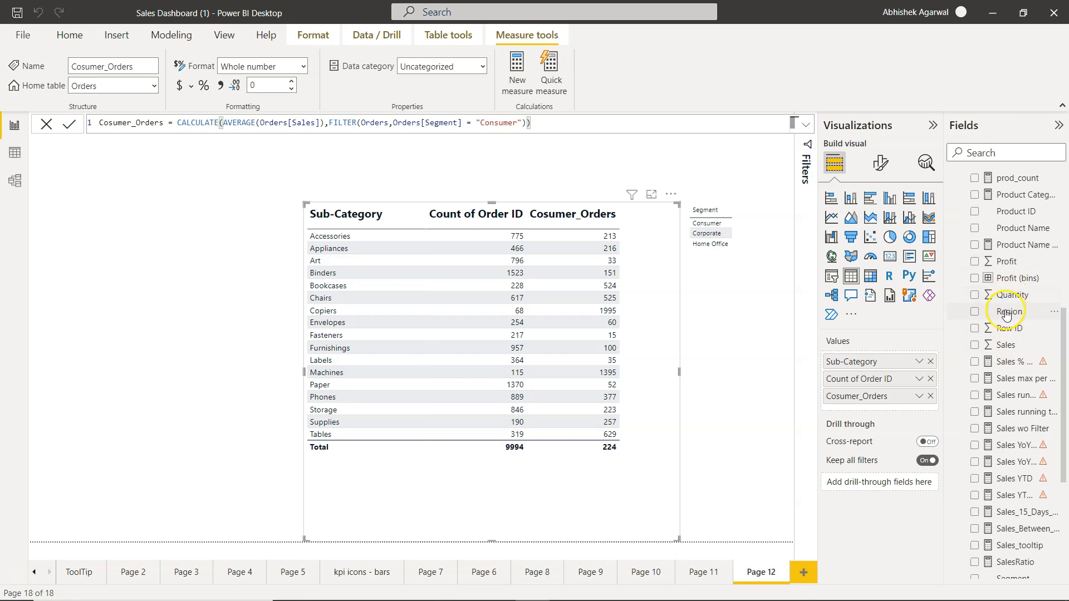
Tick Region for the Segment table visual and scroll the Fields list.
{"action": "left_click", "coordinate": [975, 312]}
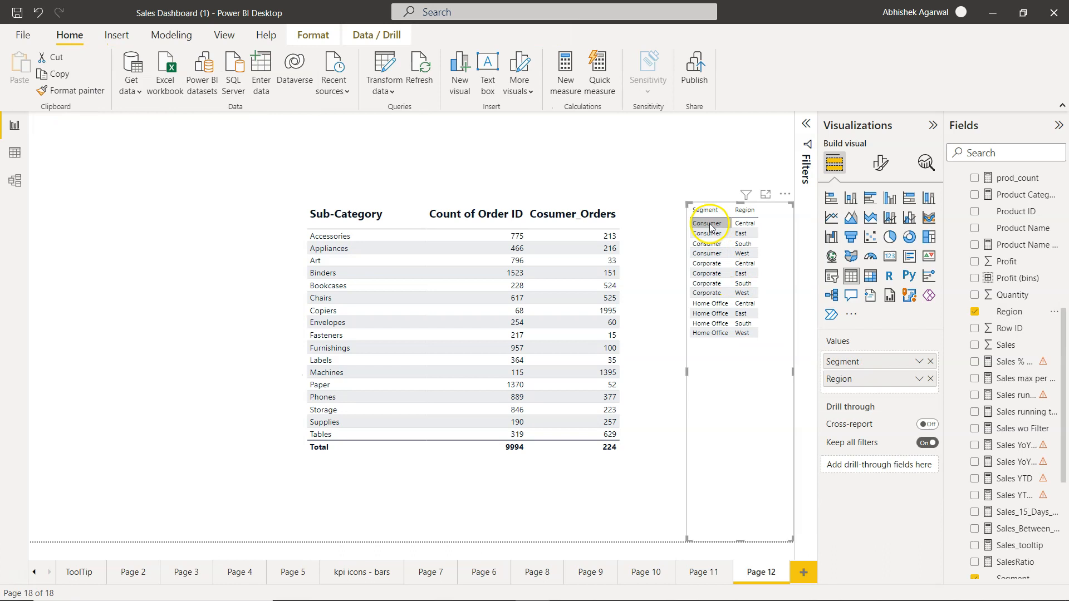
{"action": "mouse_move", "coordinate": [709, 237]}
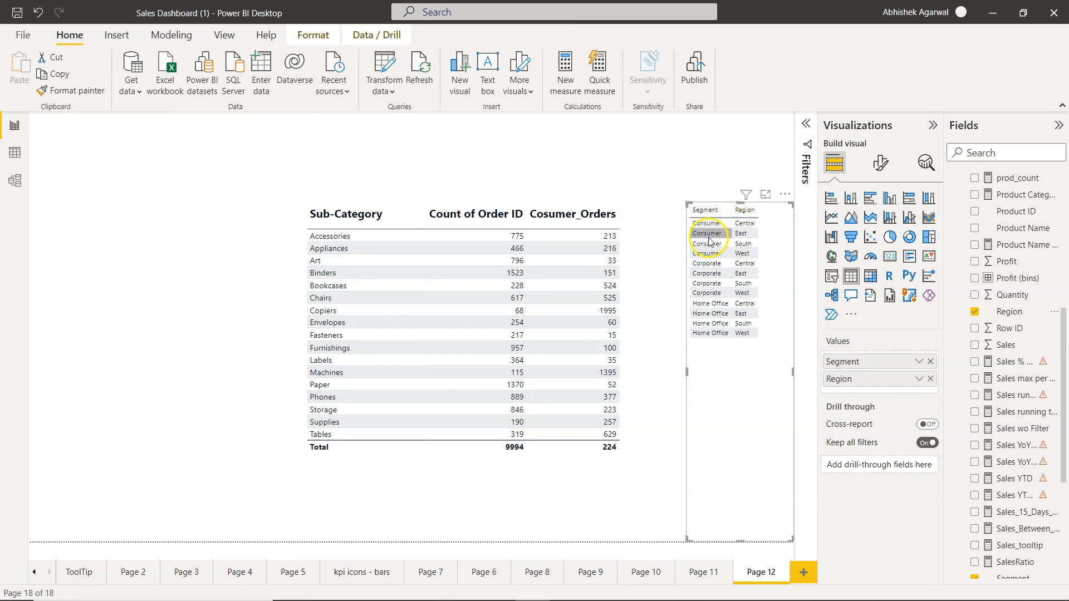
{"action": "mouse_move", "coordinate": [573, 214]}
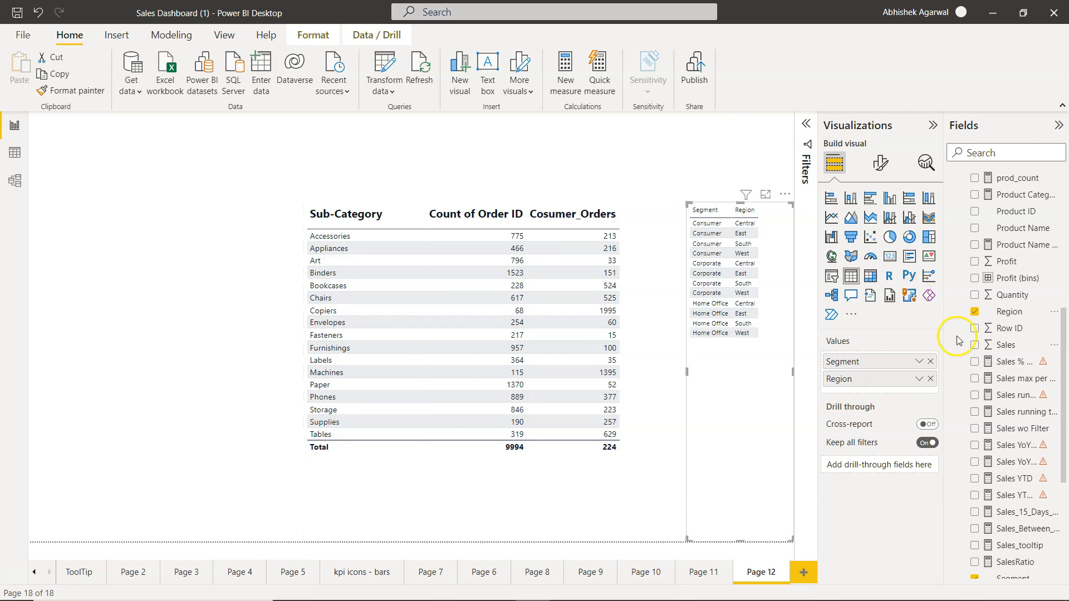
{"action": "scroll", "scroll_direction": "up", "scroll_amount": 3}
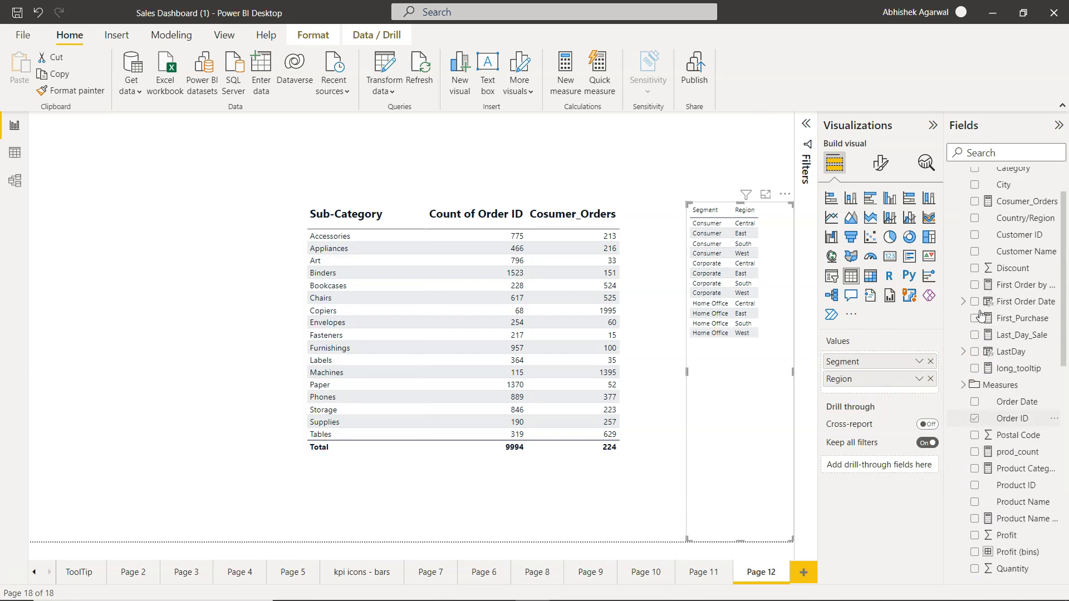
{"action": "scroll", "scroll_direction": "up", "scroll_amount": 3}
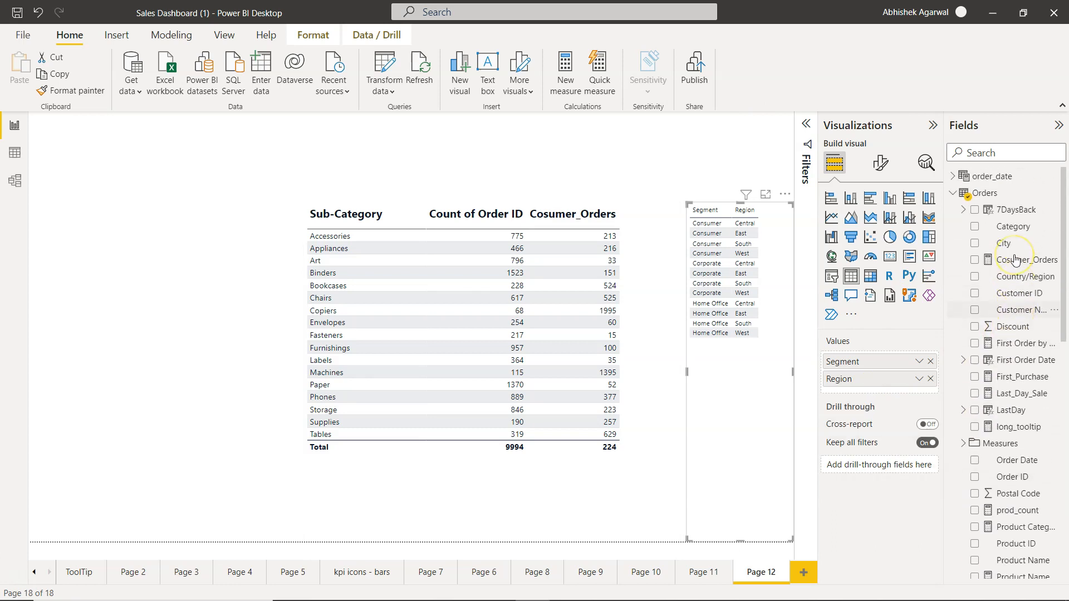
{"action": "scroll", "scroll_direction": "down", "scroll_amount": 3}
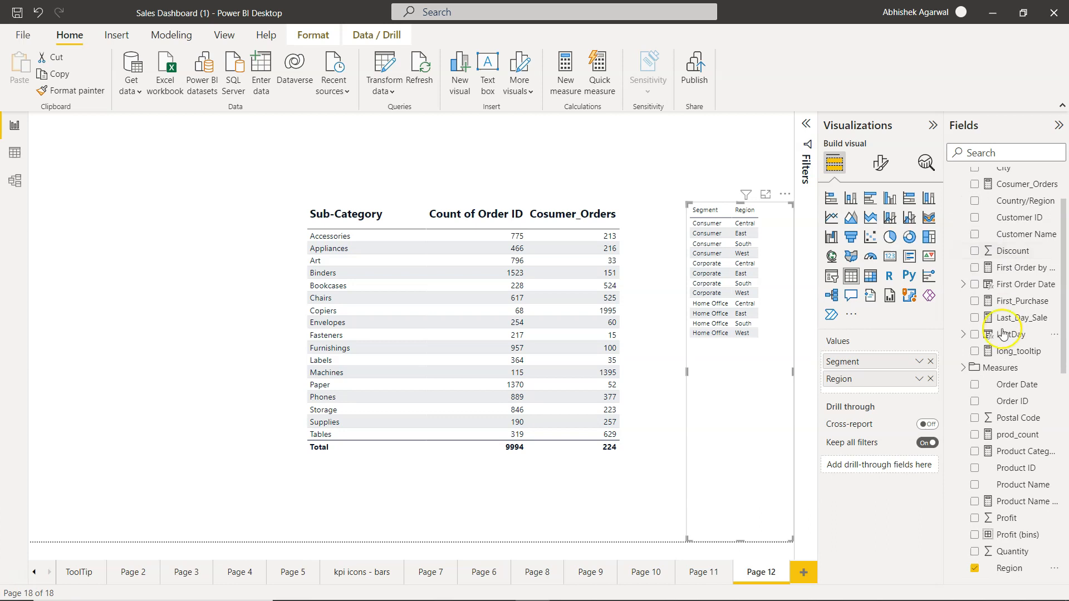
{"action": "mouse_move", "coordinate": [1008, 388]}
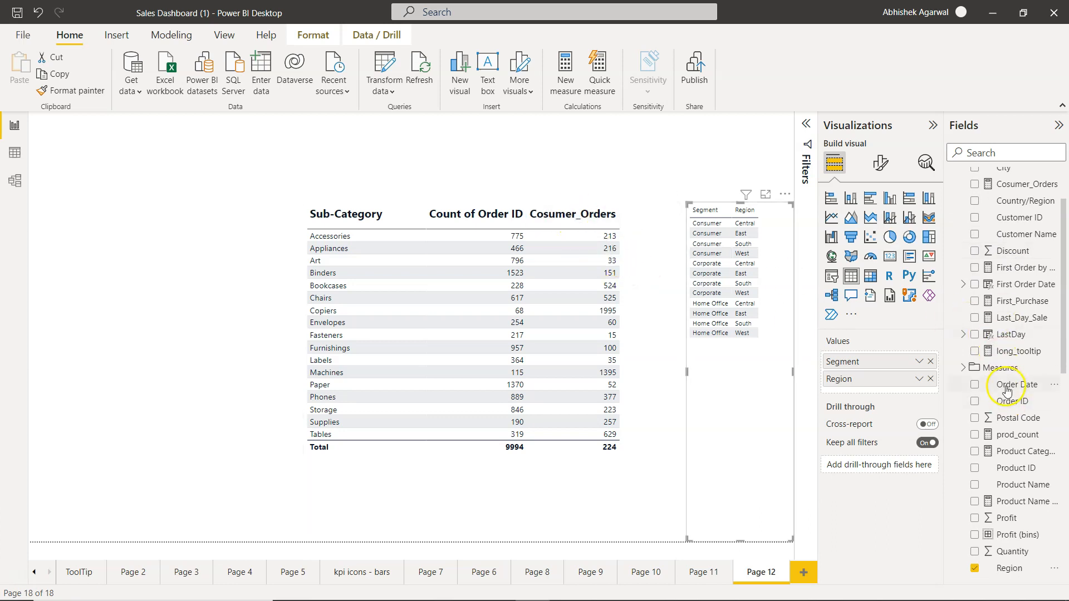
{"action": "scroll", "scroll_direction": "up", "scroll_amount": 3}
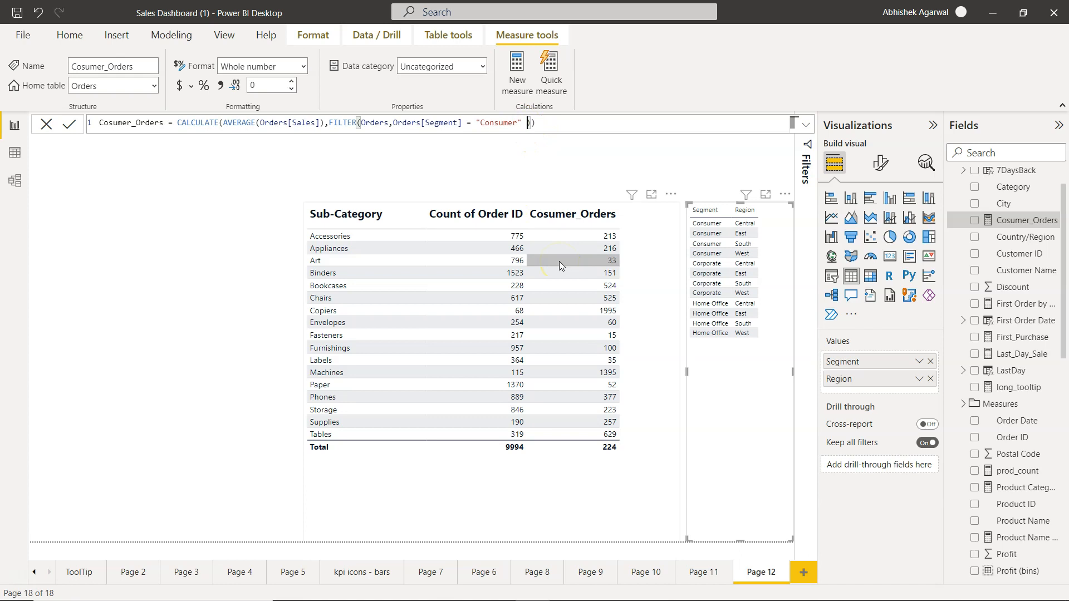
Append && Orders[Region] = "Central" to the Cosumer_Orders filter and commit it.
{"action": "type", "text": "&& Reg"}
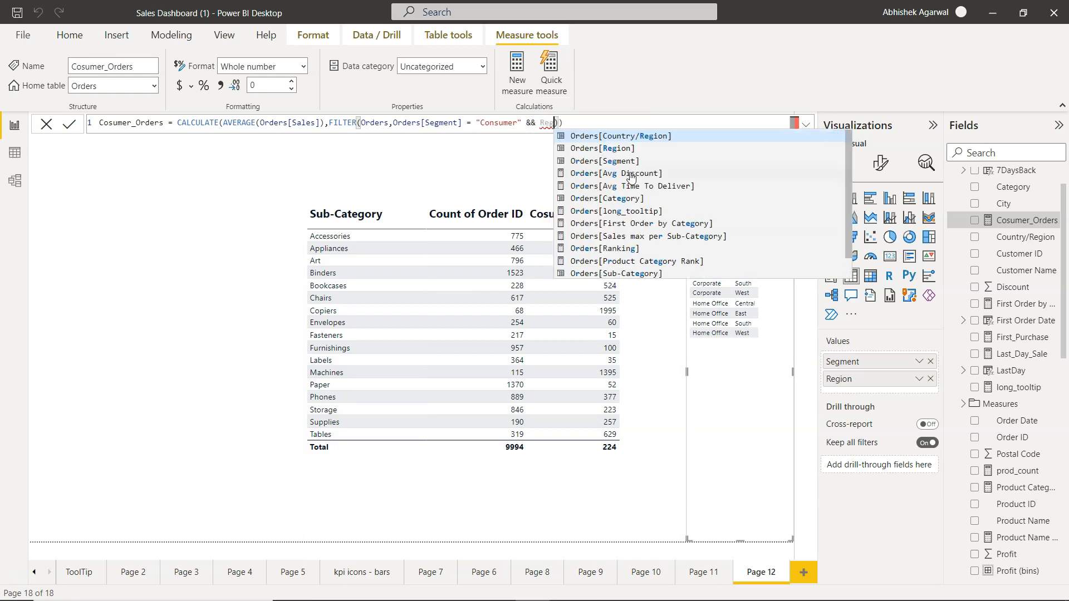
{"action": "left_click", "coordinate": [602, 148]}
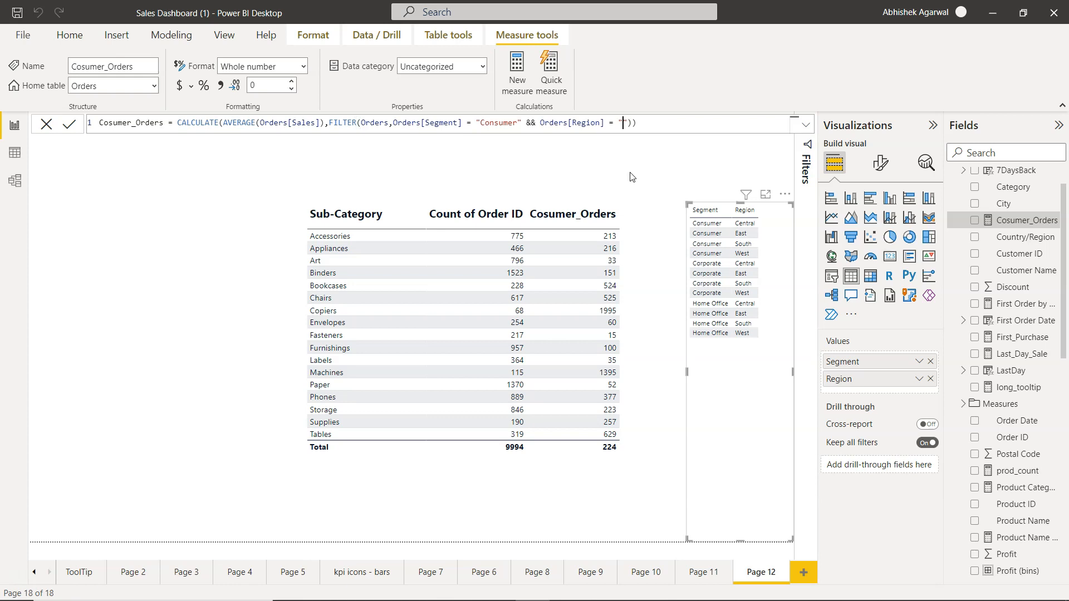
{"action": "type", "text": "Central"}
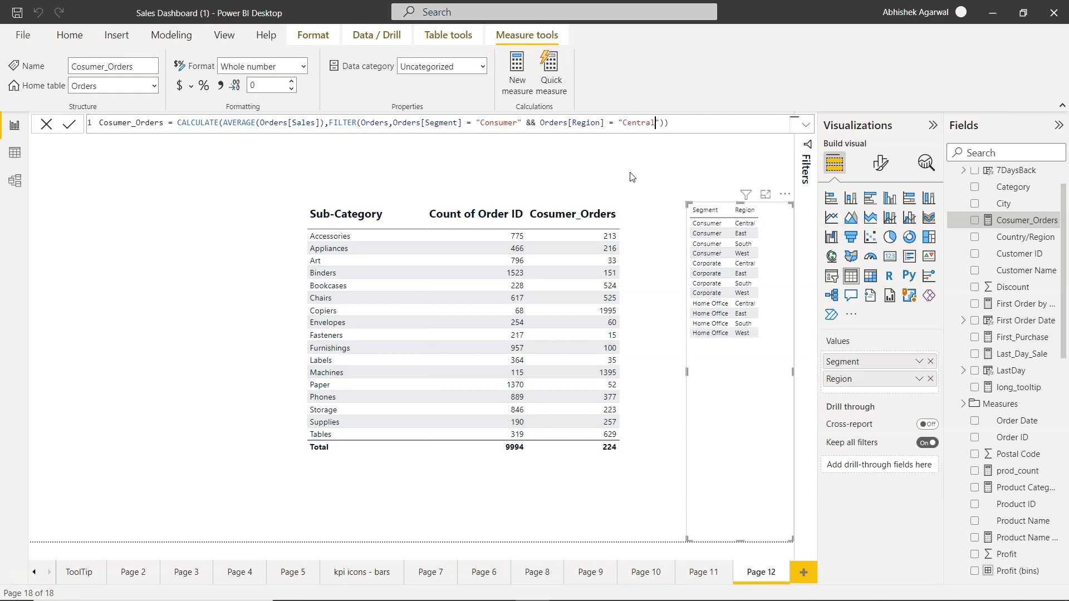
{"action": "mouse_move", "coordinate": [620, 290]}
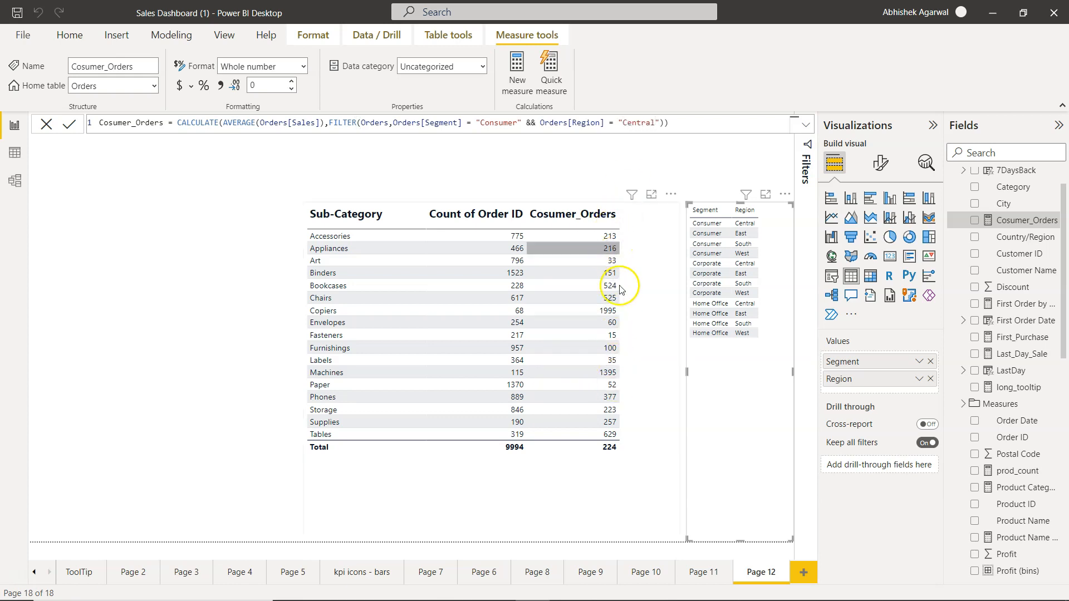
{"action": "left_click", "coordinate": [70, 125]}
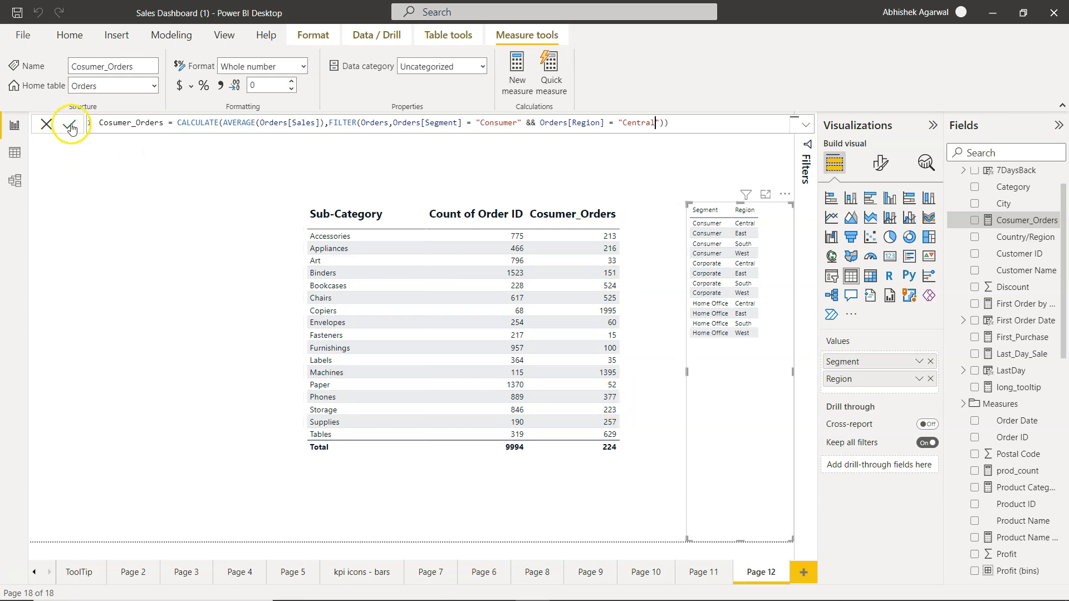
{"action": "left_click", "coordinate": [69, 124]}
{"action": "type", "text": " && "}
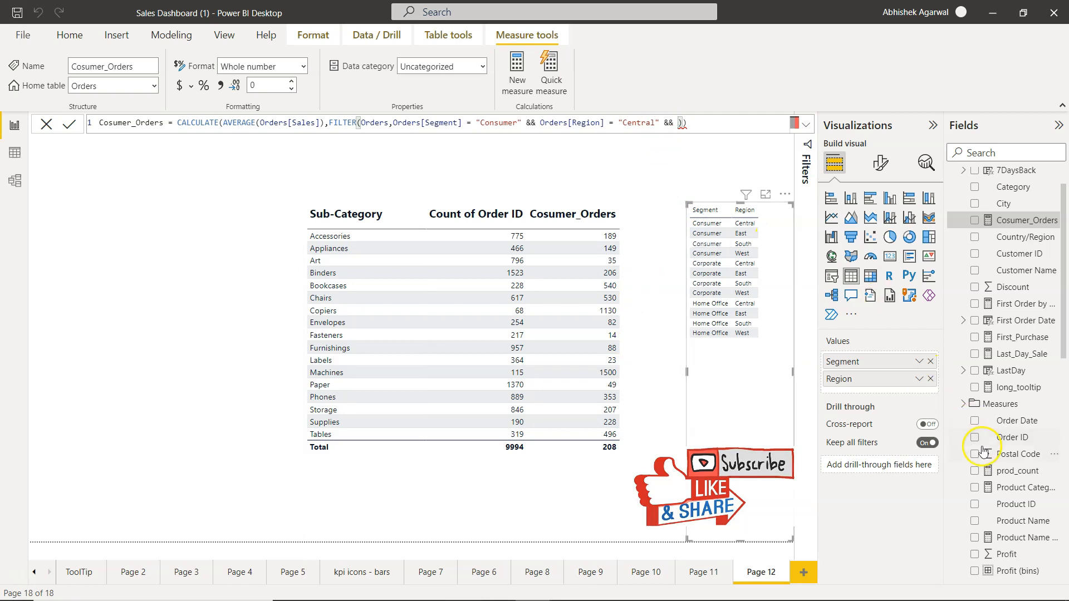
Scroll the Fields pane looking for Ship Mode, then select the Segment and Region table.
{"action": "scroll", "scroll_direction": "down", "scroll_amount": 3}
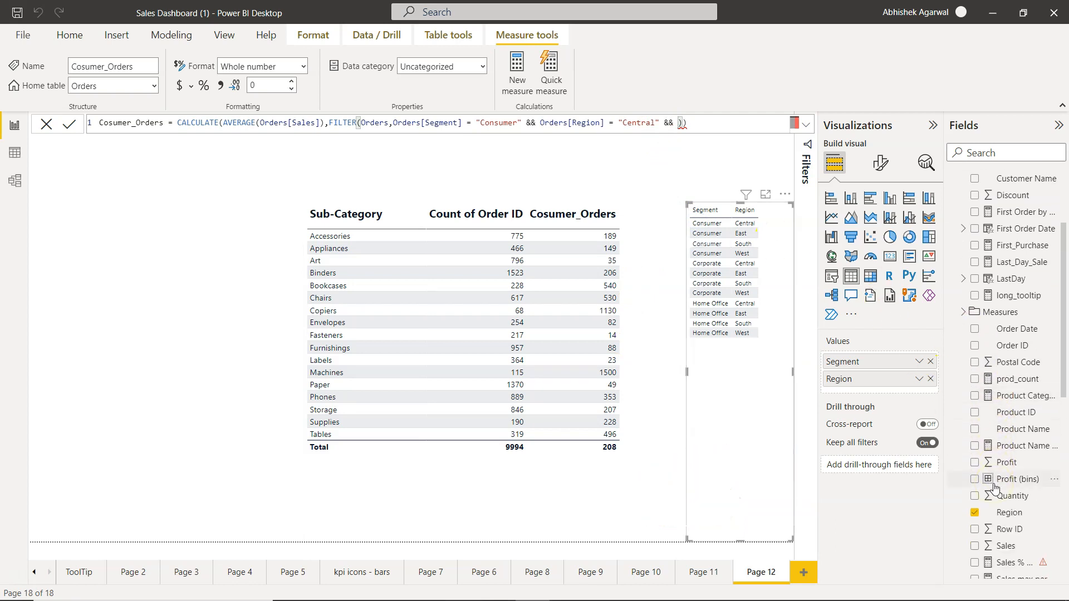
{"action": "scroll", "scroll_direction": "down", "scroll_amount": 3}
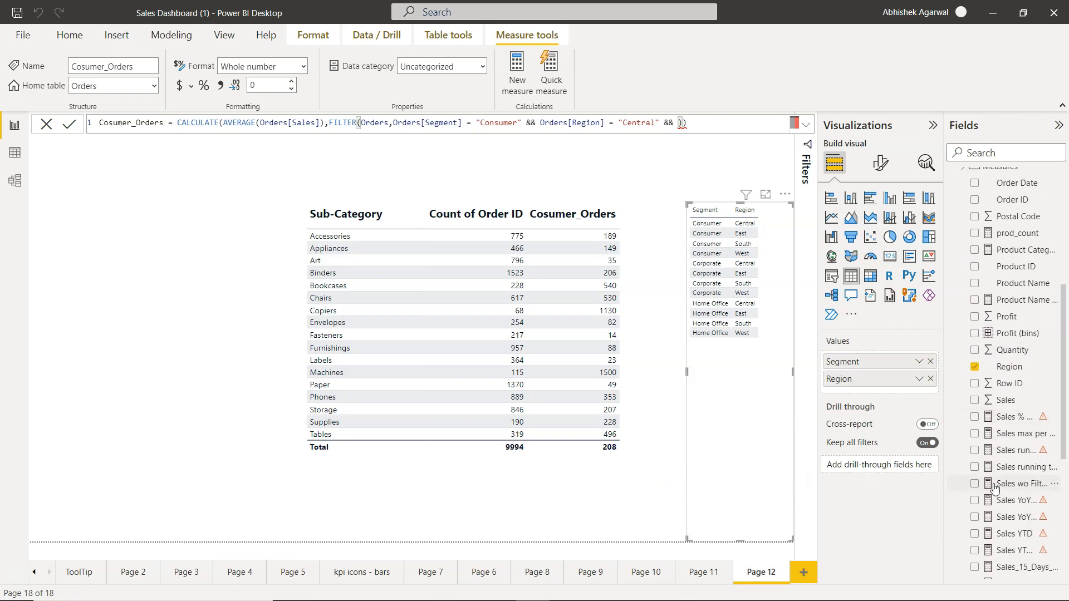
{"action": "scroll", "scroll_direction": "down", "scroll_amount": 3}
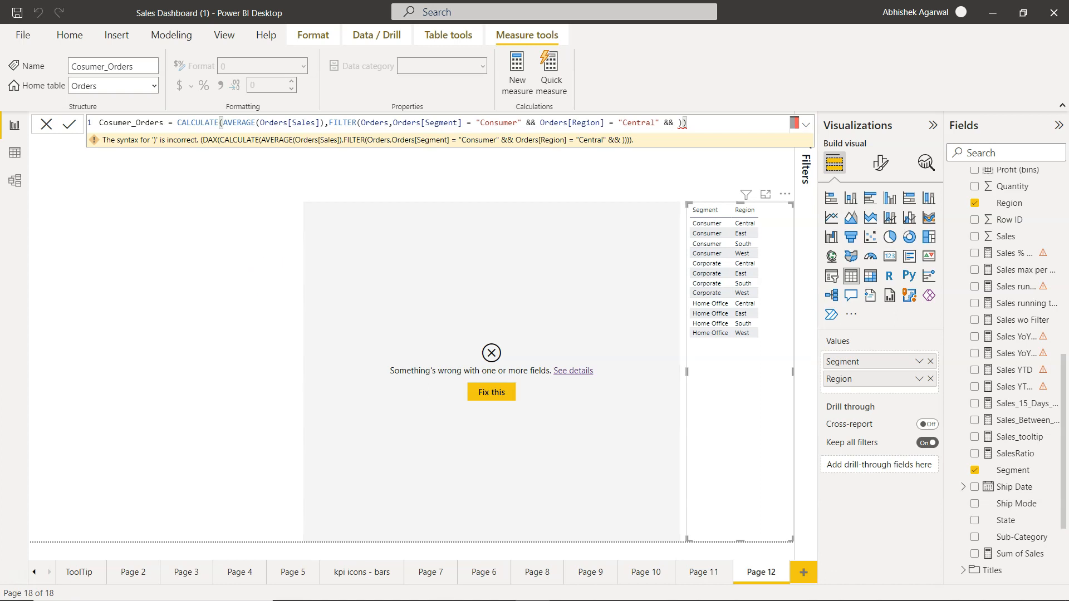
{"action": "mouse_move", "coordinate": [610, 223]}
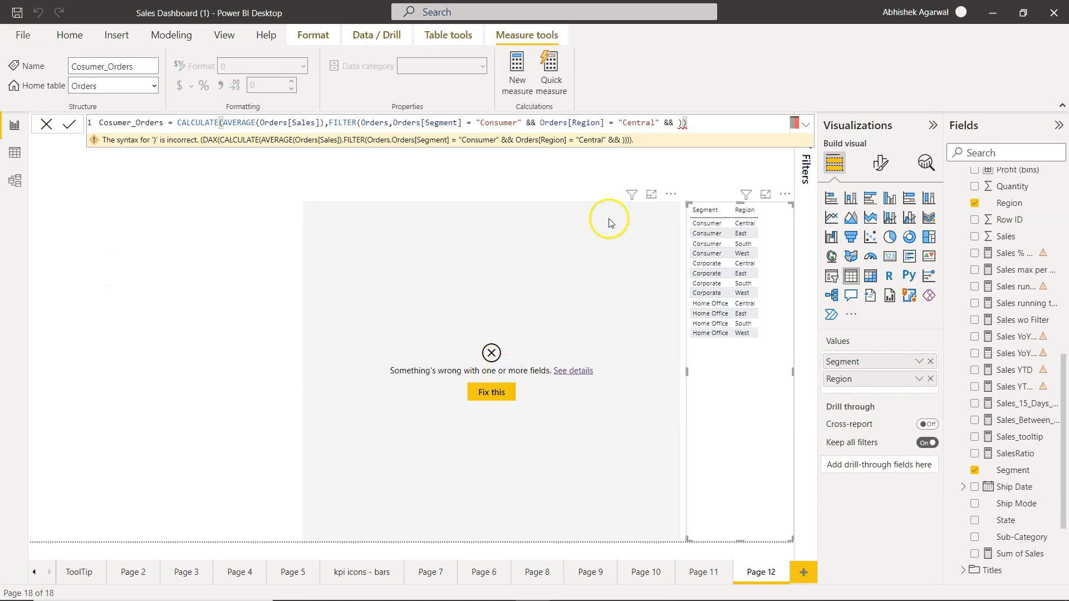
{"action": "mouse_move", "coordinate": [305, 358]}
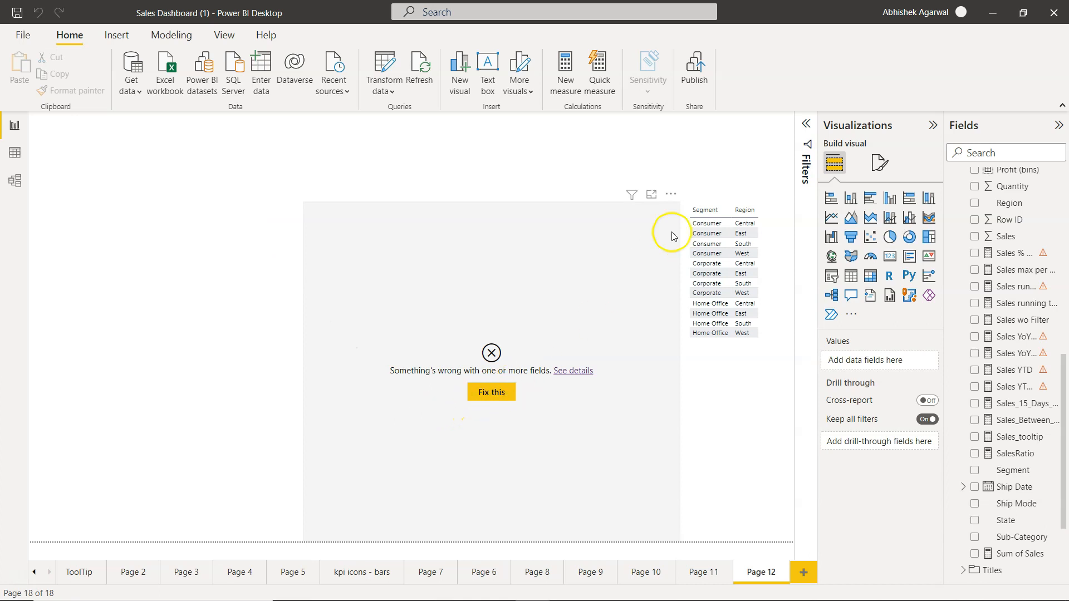
{"action": "mouse_move", "coordinate": [843, 176]}
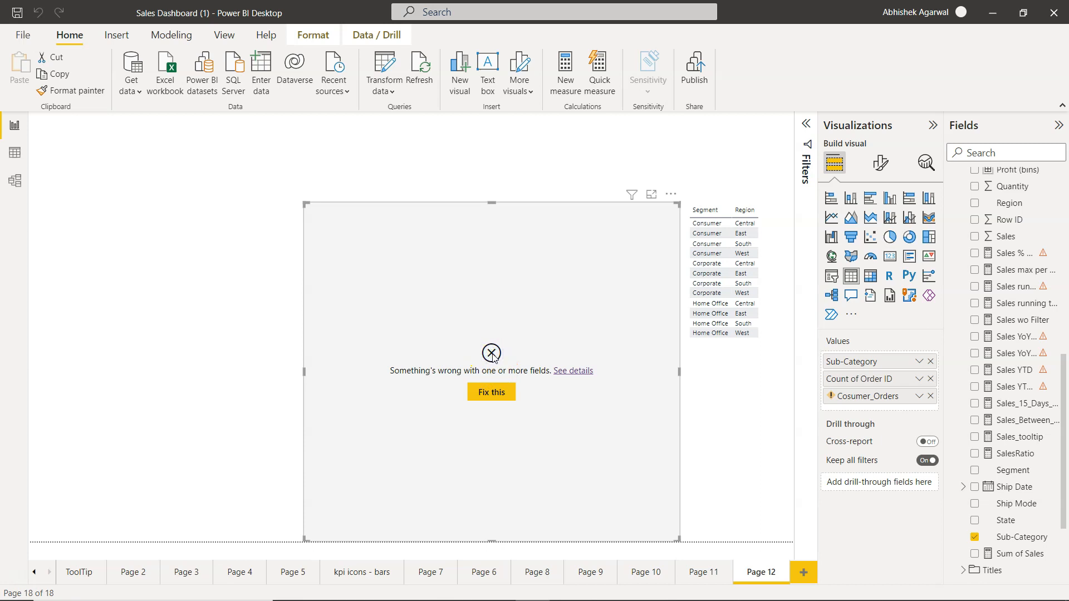
{"action": "left_click", "coordinate": [491, 392]}
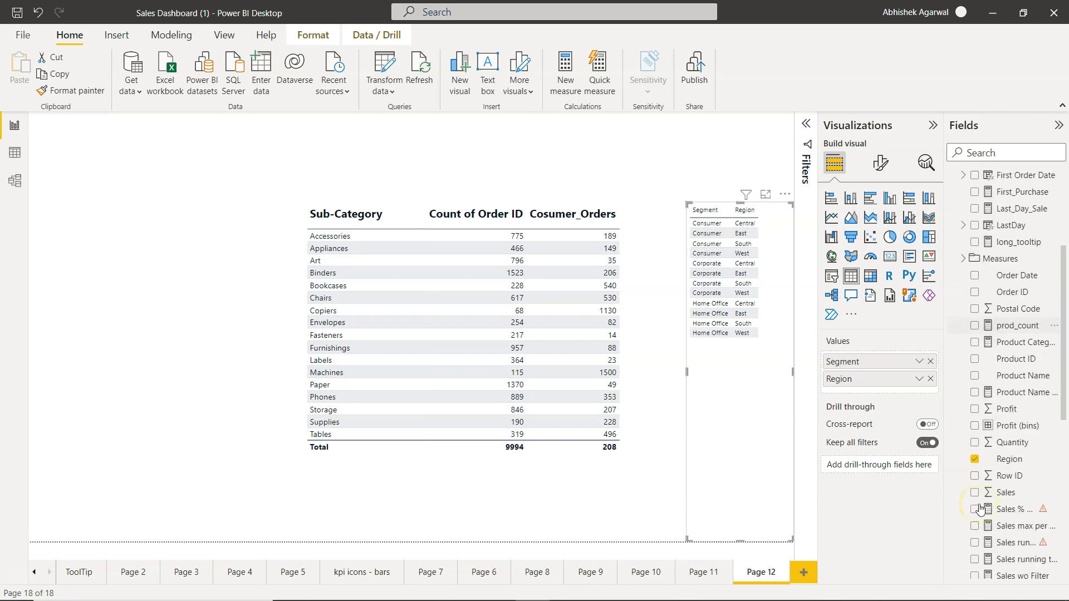
Scroll the Fields pane and tick Ship Mode for the Segment/Region table.
{"action": "scroll", "scroll_direction": "down", "scroll_amount": 3}
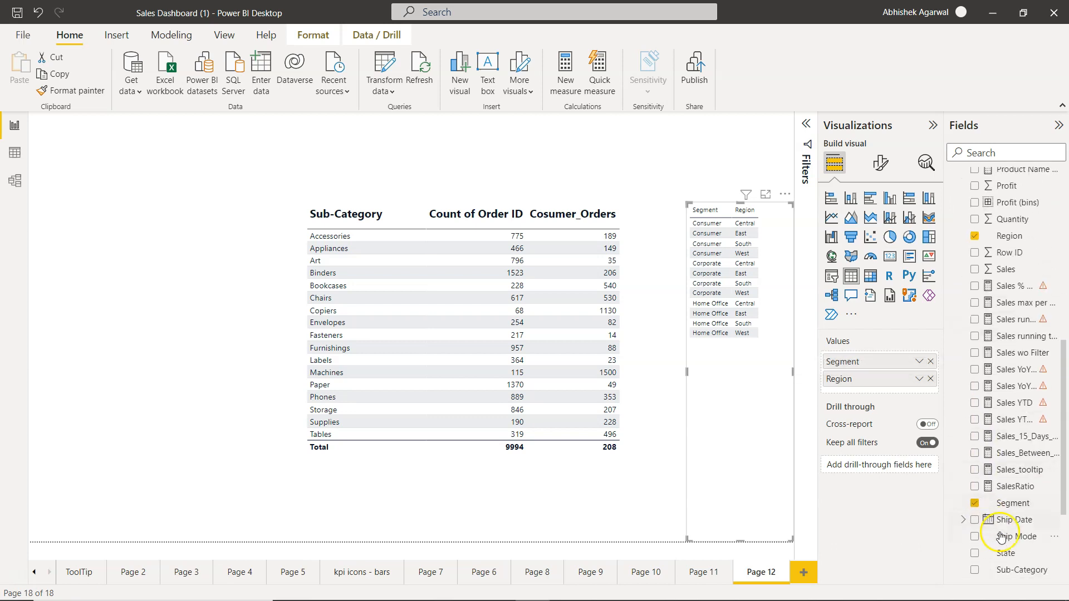
{"action": "left_click", "coordinate": [975, 537]}
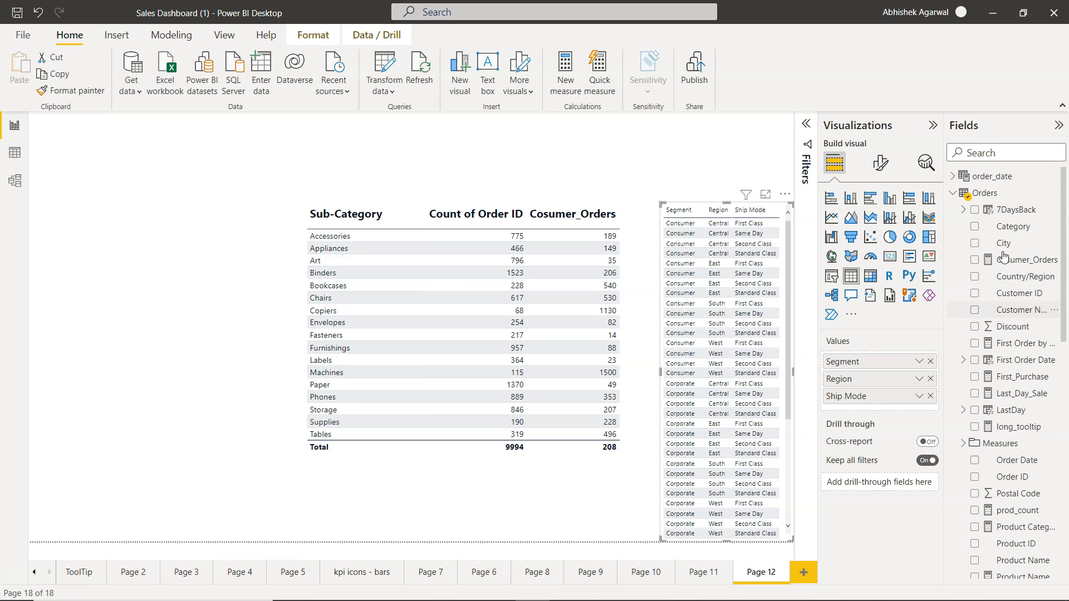
{"action": "mouse_move", "coordinate": [1017, 293]}
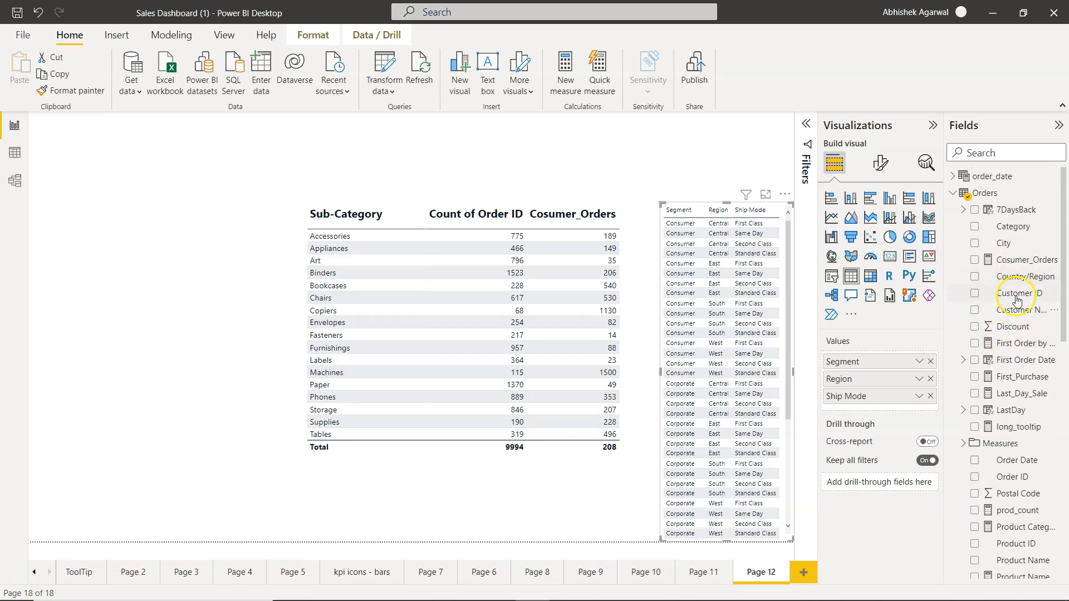
{"action": "mouse_move", "coordinate": [1015, 260]}
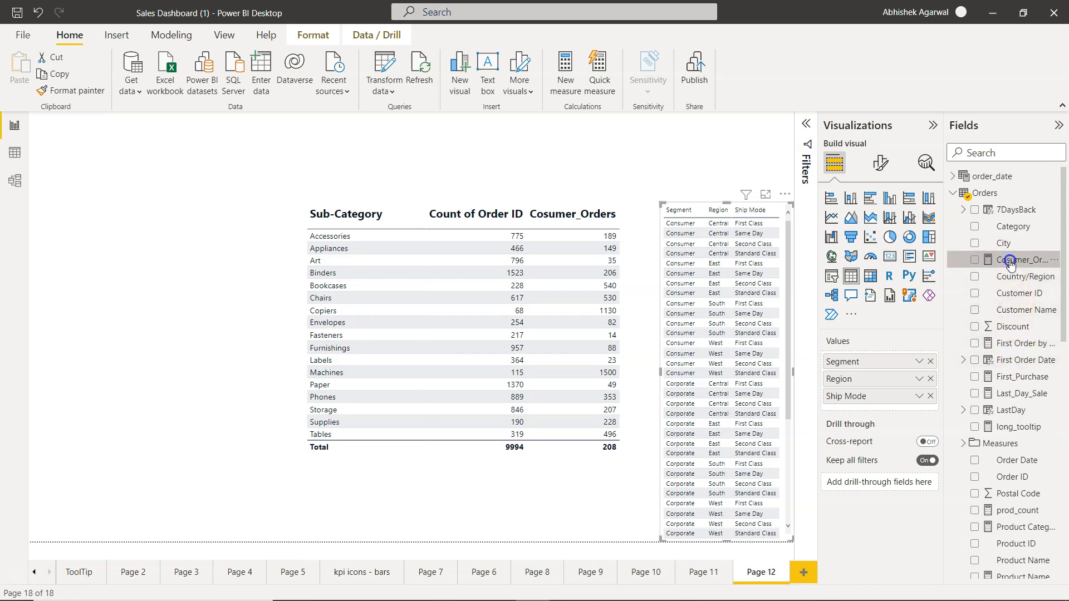
Add a "First Class" condition to Cosumer_Orders, correcting Orders[Ship Date] to Orders[Ship Mode].
{"action": "left_click", "coordinate": [1028, 260]}
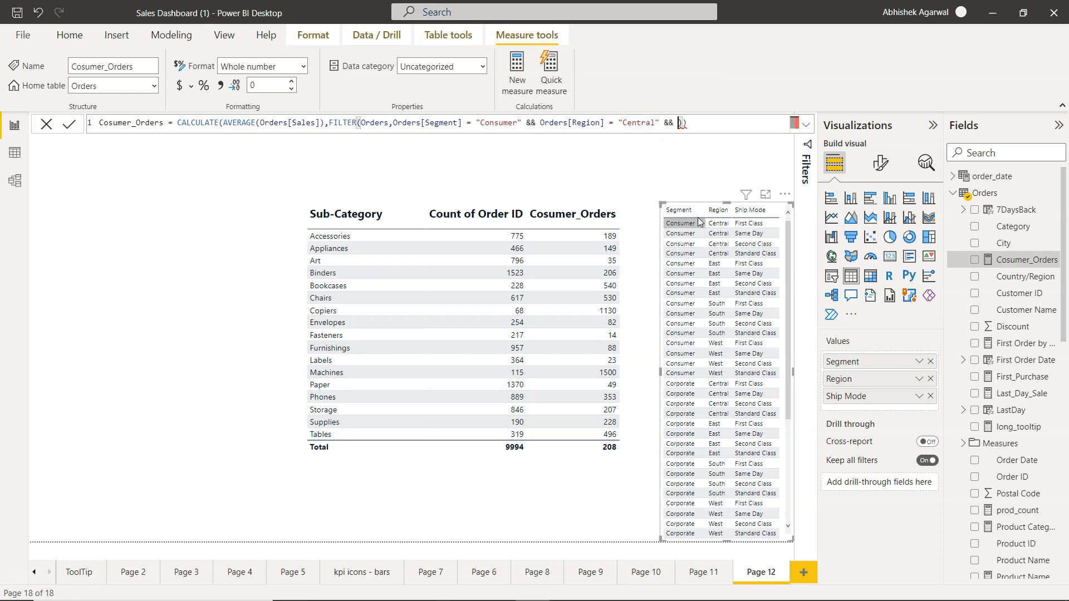
{"action": "type", "text": "Orders[Ship Date] = \"First Class"}
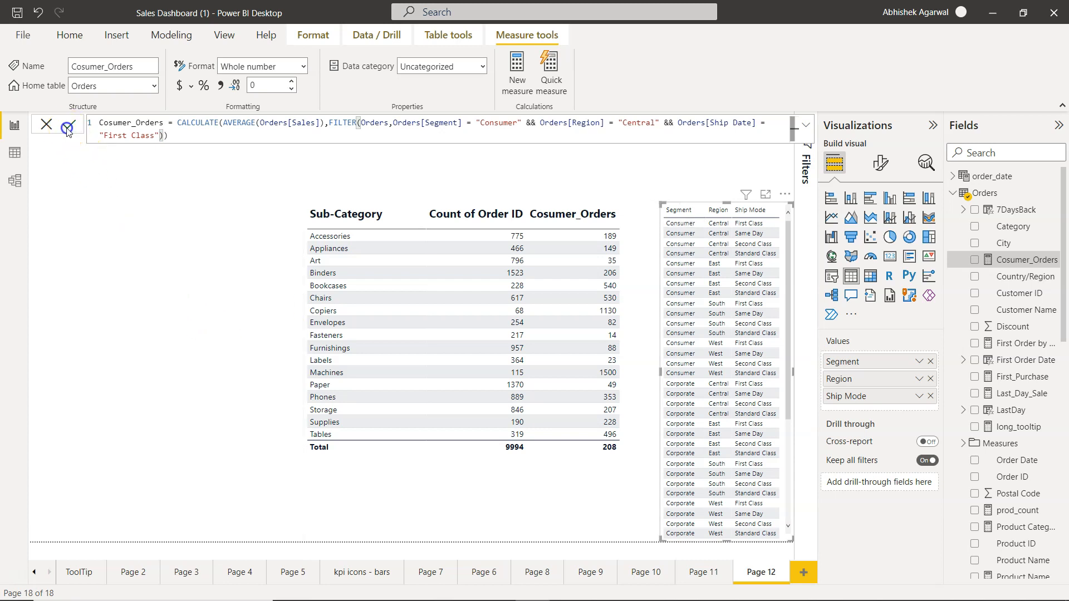
{"action": "left_click", "coordinate": [67, 129]}
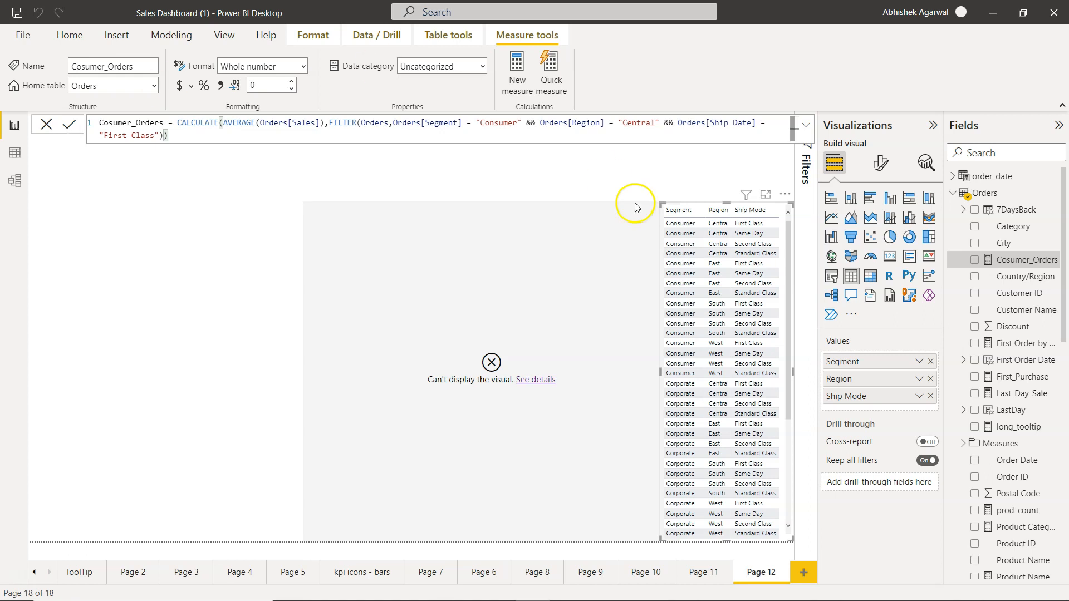
{"action": "mouse_move", "coordinate": [749, 244]}
{"action": "type", "text": "Mod"}
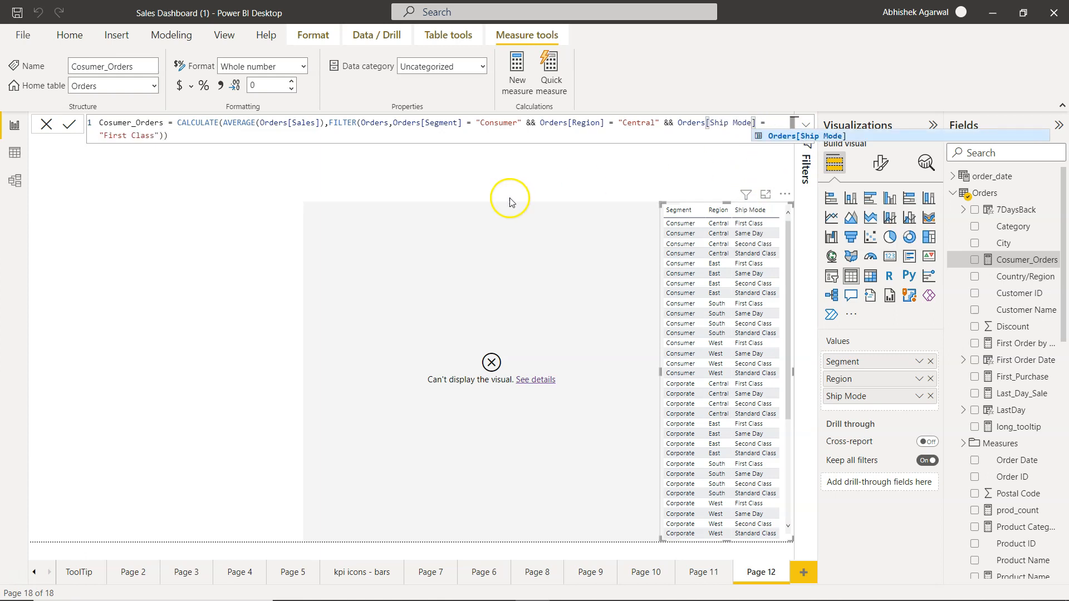
{"action": "left_click", "coordinate": [69, 122]}
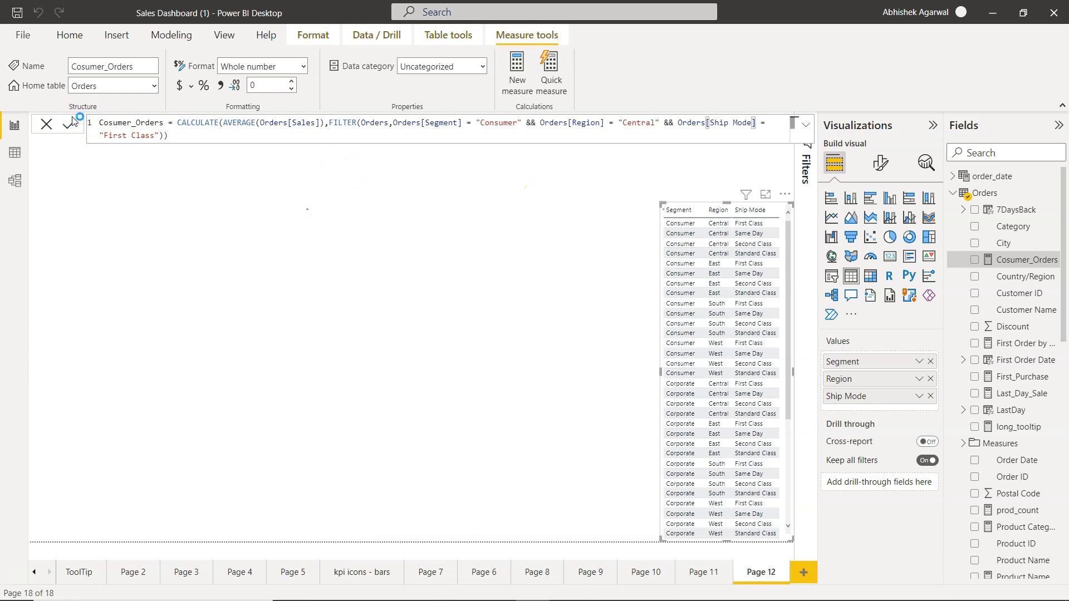
{"action": "left_click", "coordinate": [69, 124]}
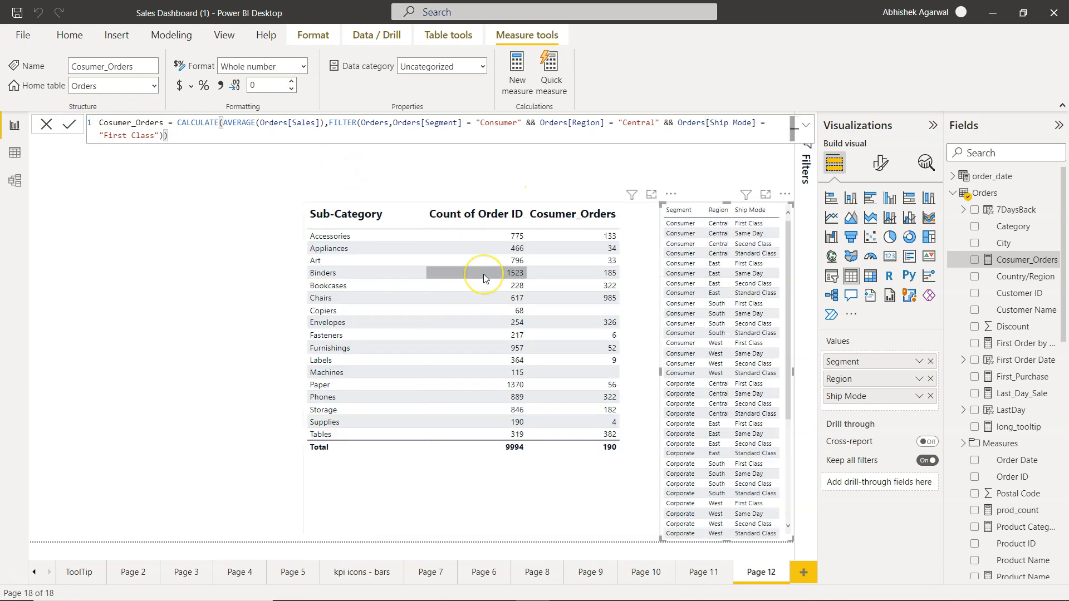
{"action": "mouse_move", "coordinate": [486, 246]}
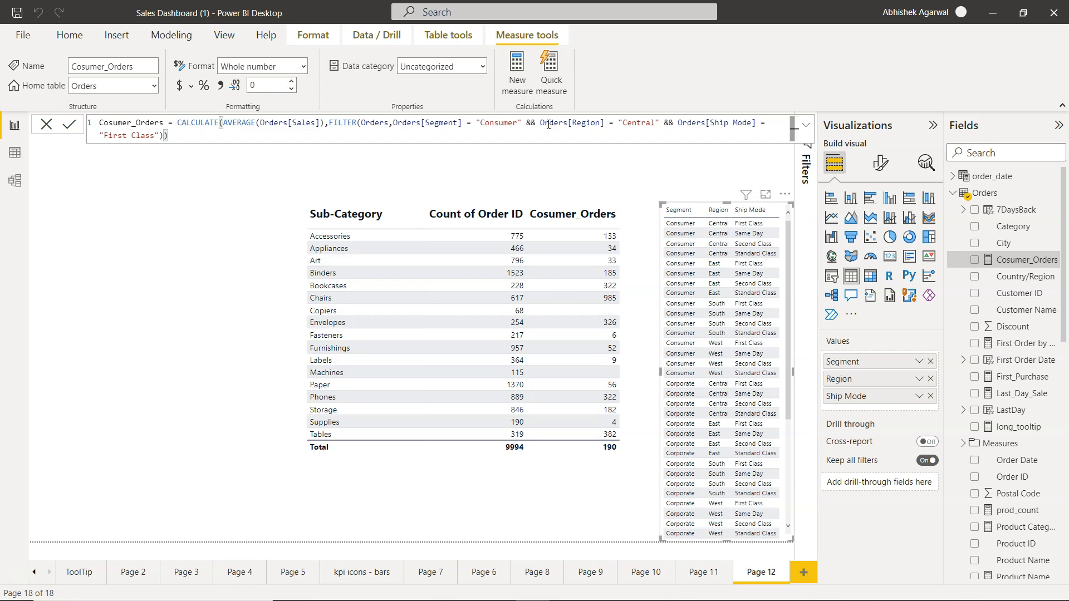
{"action": "mouse_move", "coordinate": [303, 139]}
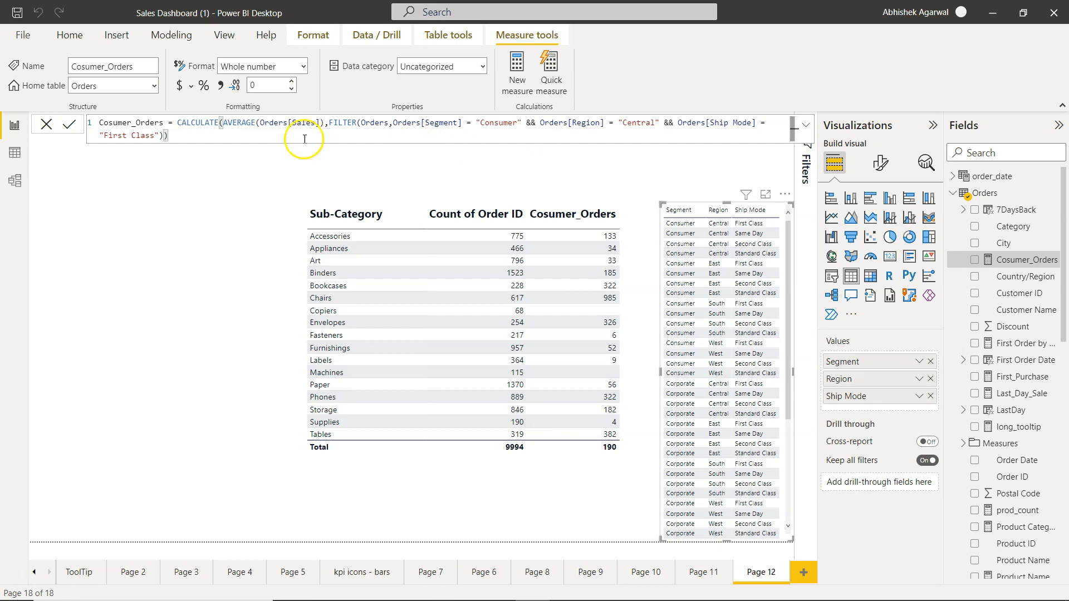
{"action": "mouse_move", "coordinate": [383, 123]}
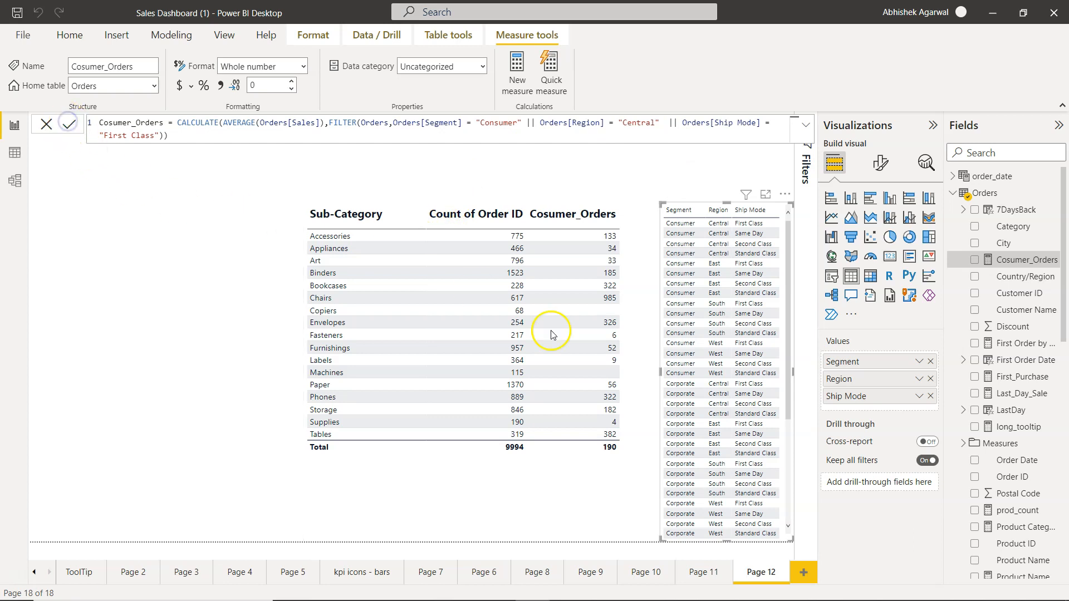
Commit the Cosumer_Orders formula with both && operators replaced by ||.
{"action": "left_click", "coordinate": [67, 124]}
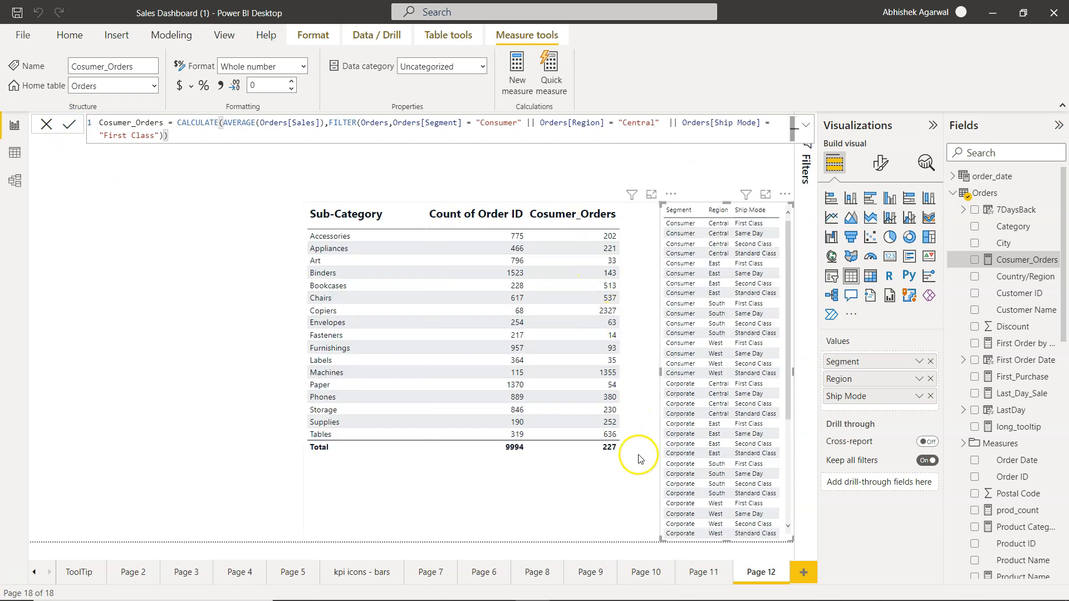
{"action": "mouse_move", "coordinate": [632, 474]}
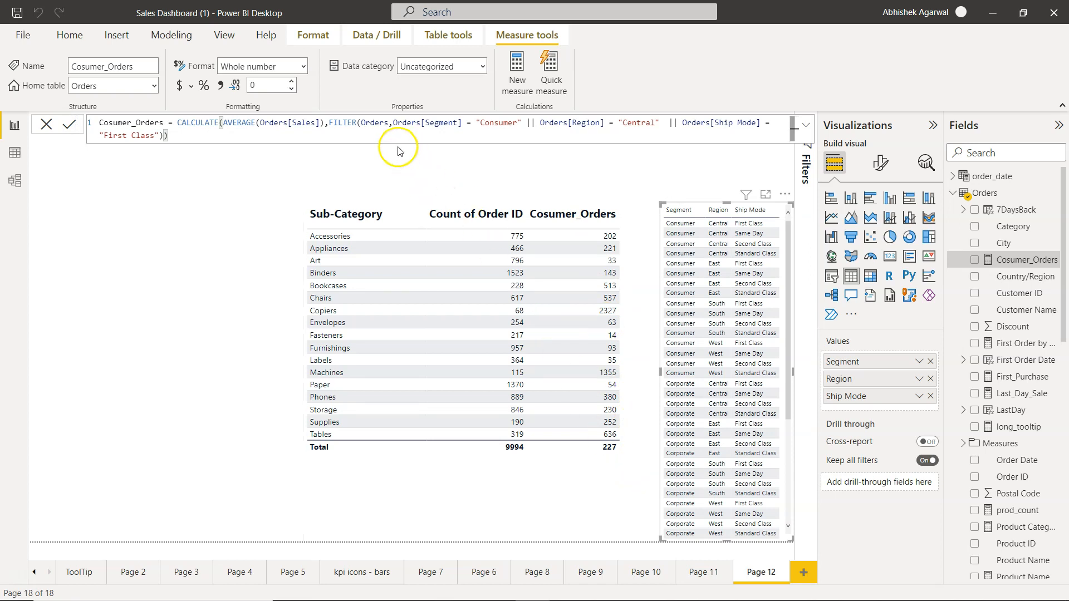
{"action": "mouse_move", "coordinate": [510, 121]}
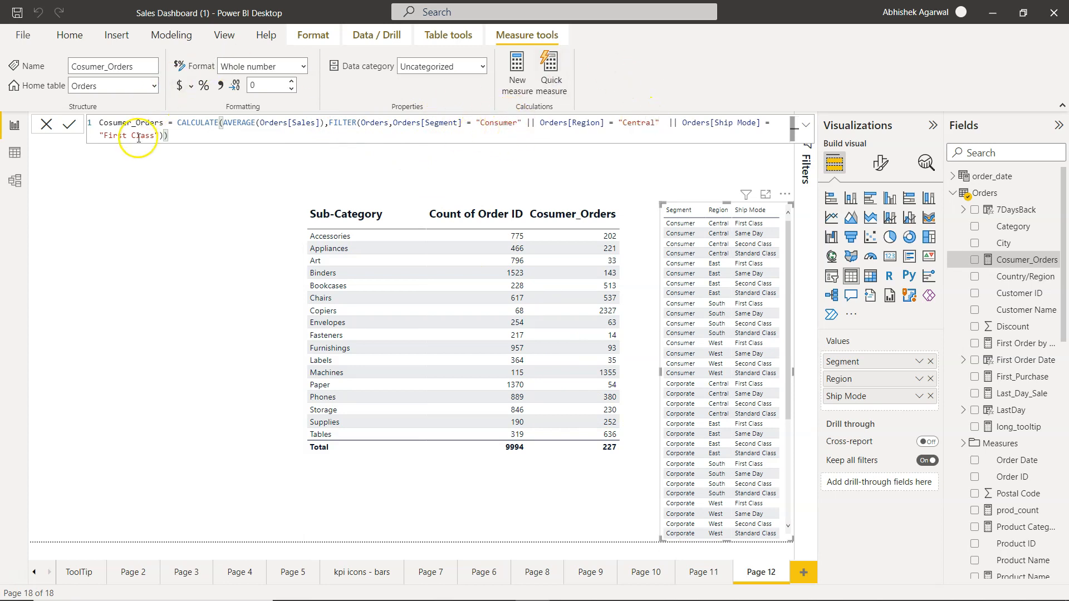
{"action": "mouse_move", "coordinate": [638, 334]}
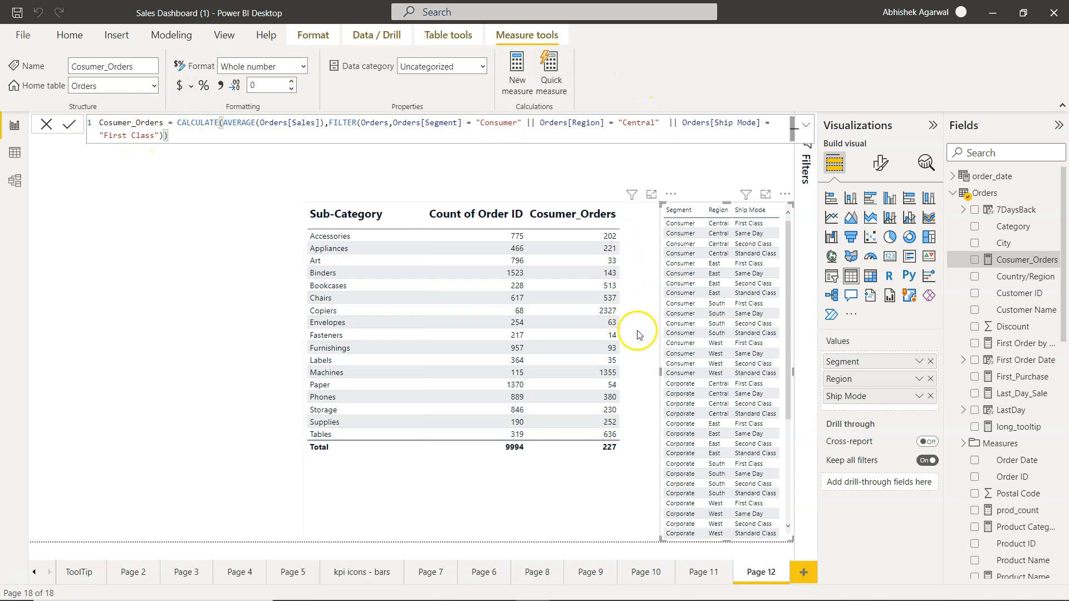
{"action": "mouse_move", "coordinate": [167, 398]}
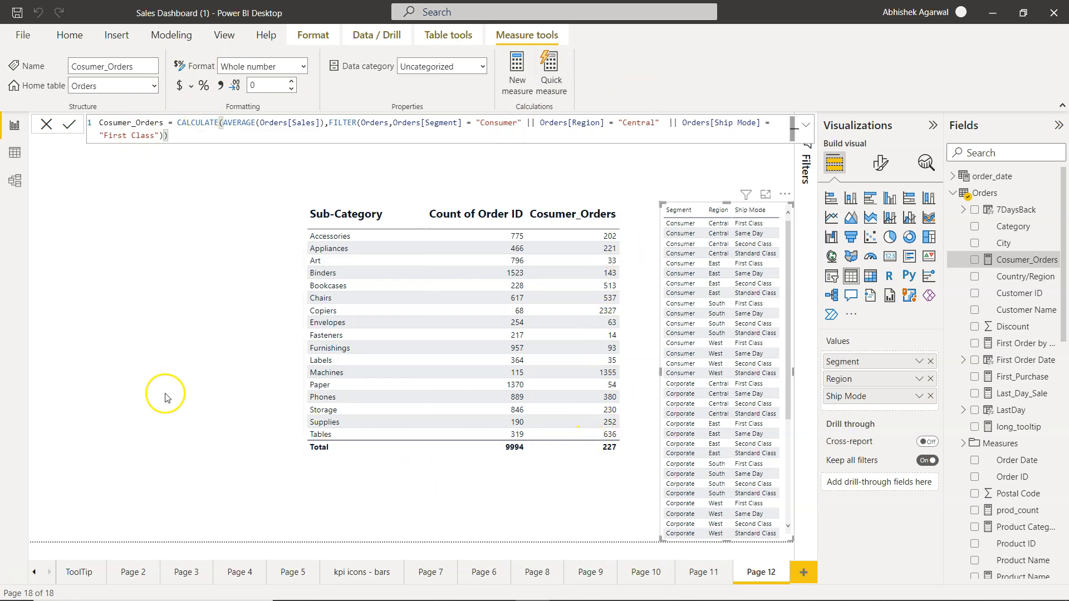